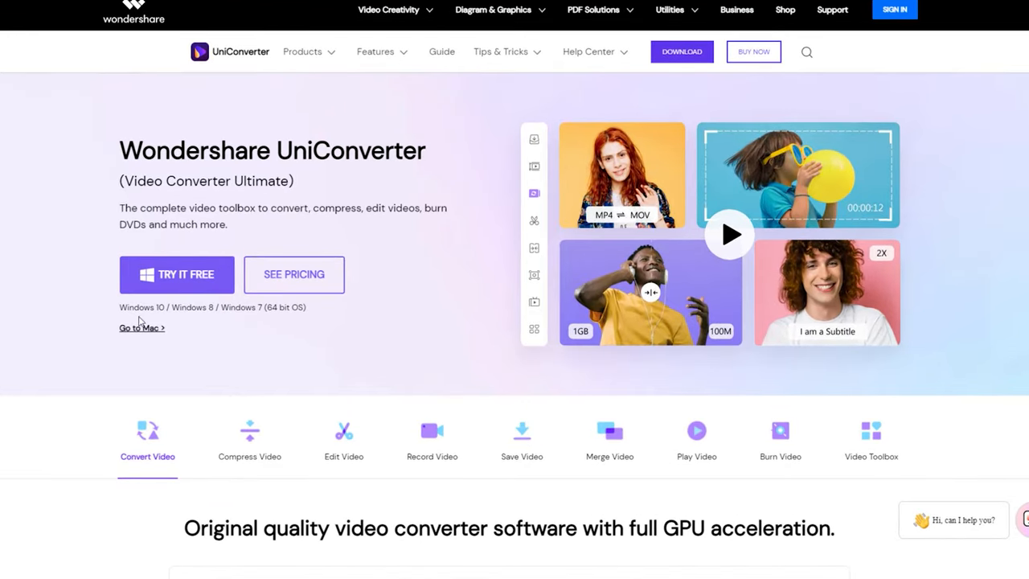
Preview the Compress, Edit, Record, Save, Merge, Play and Video Toolbox feature overviews.
scroll(down, 3)
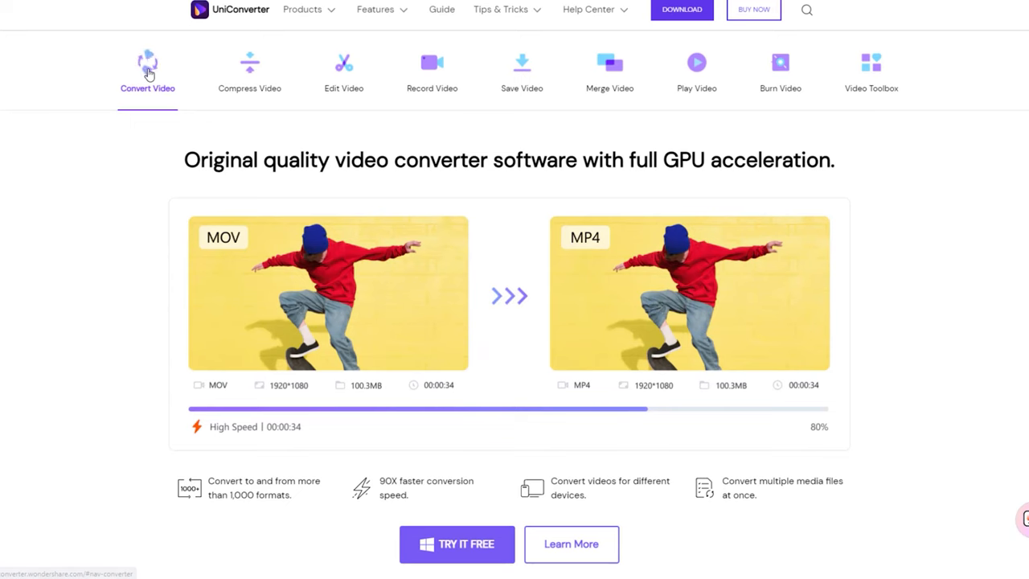
mouse_move(250, 71)
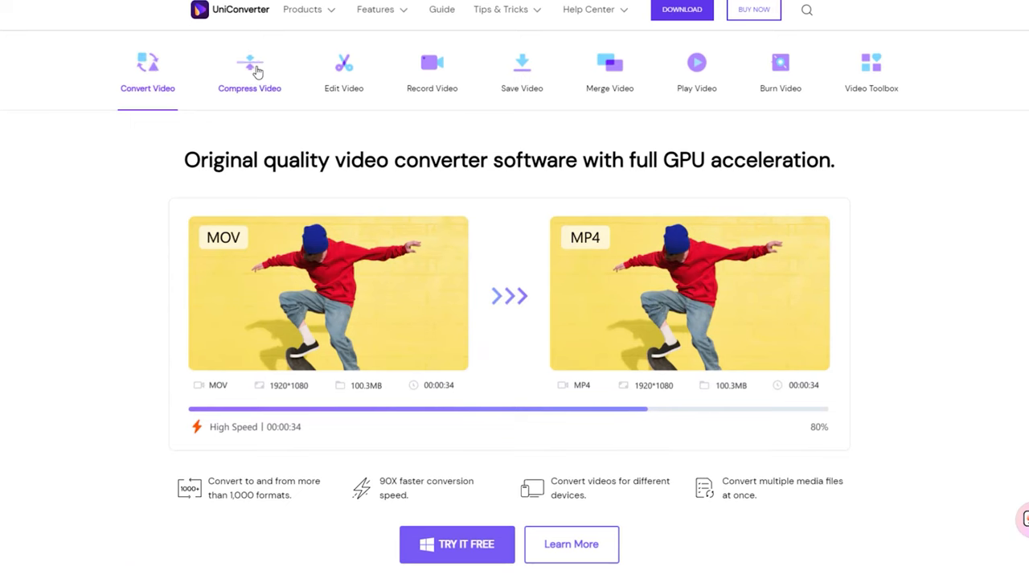
click(249, 72)
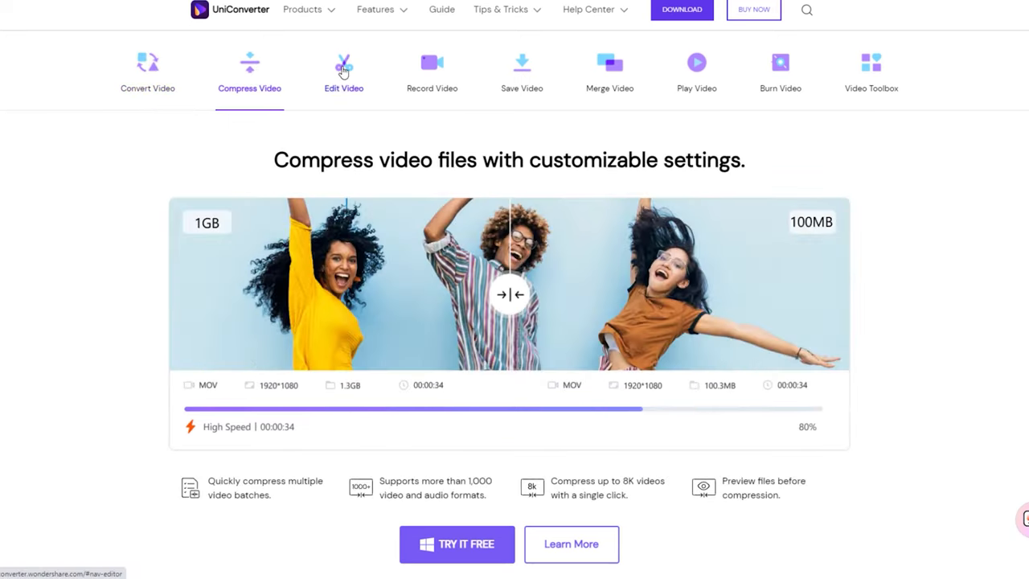
click(343, 72)
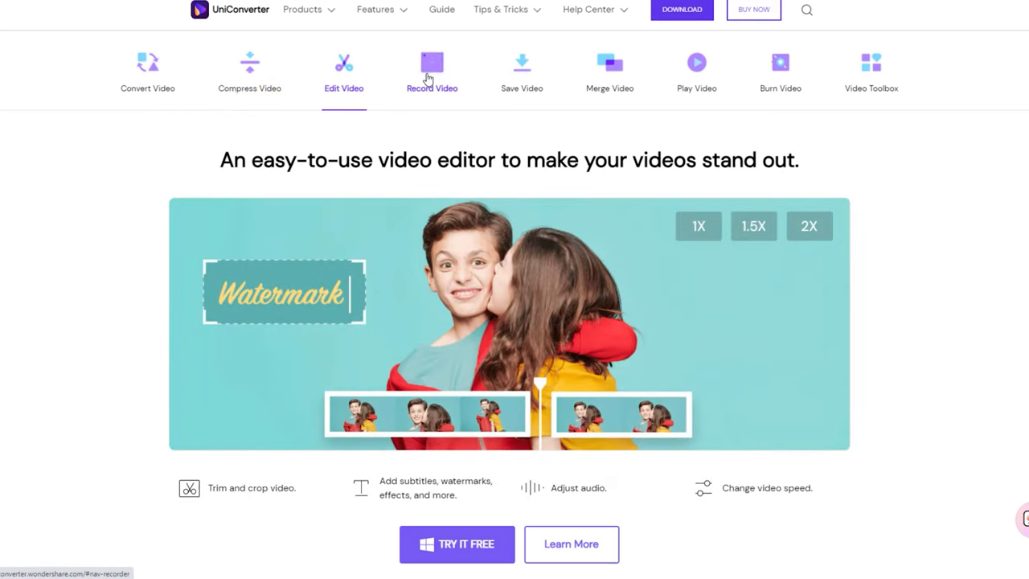
click(432, 72)
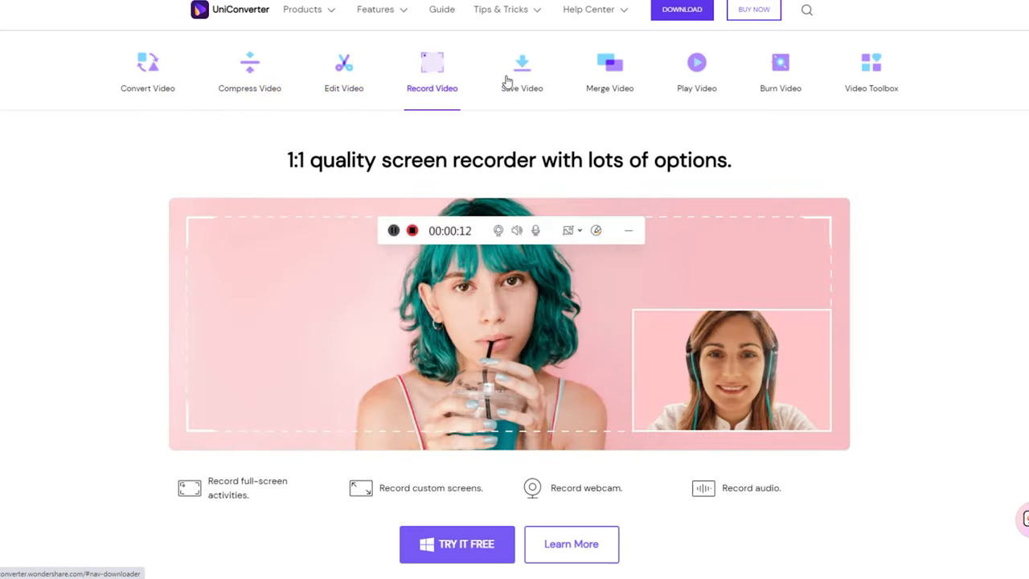
click(522, 71)
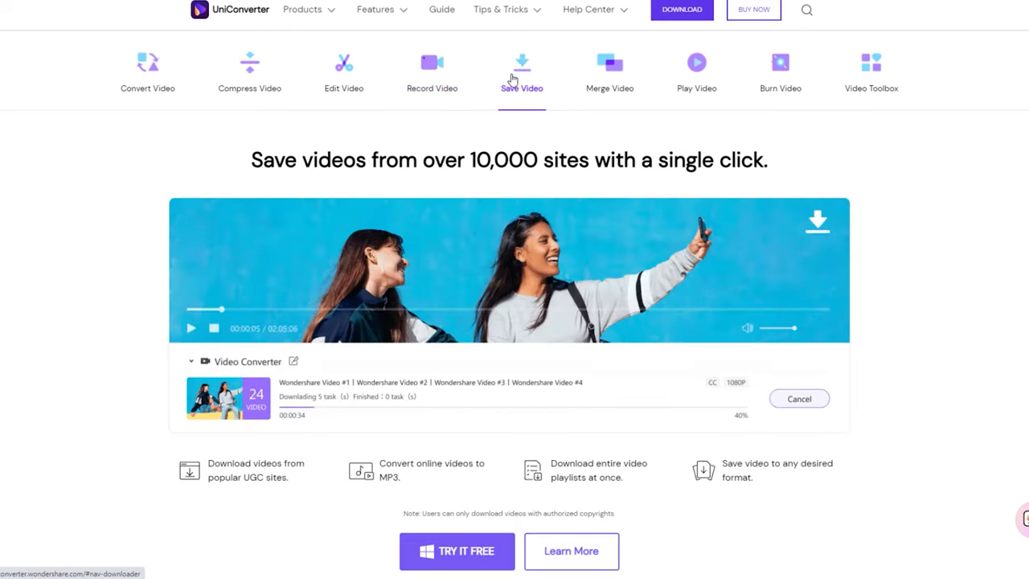
mouse_move(609, 73)
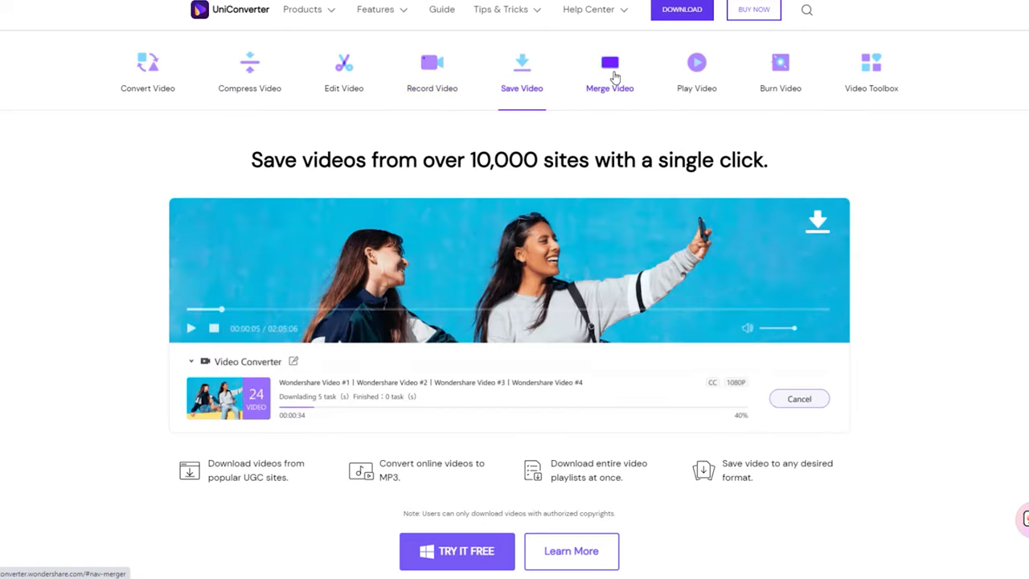
click(610, 68)
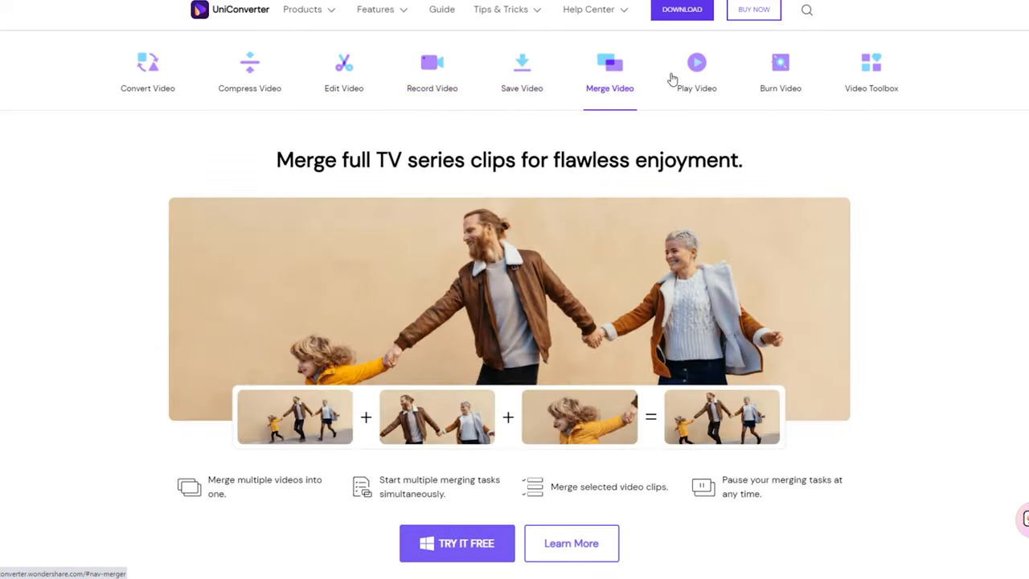
click(696, 69)
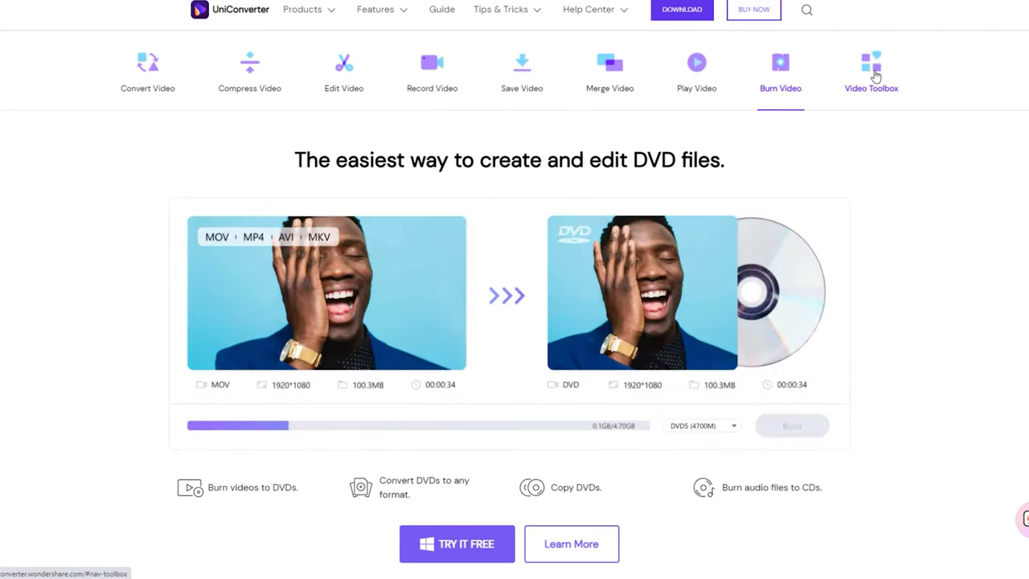
click(871, 72)
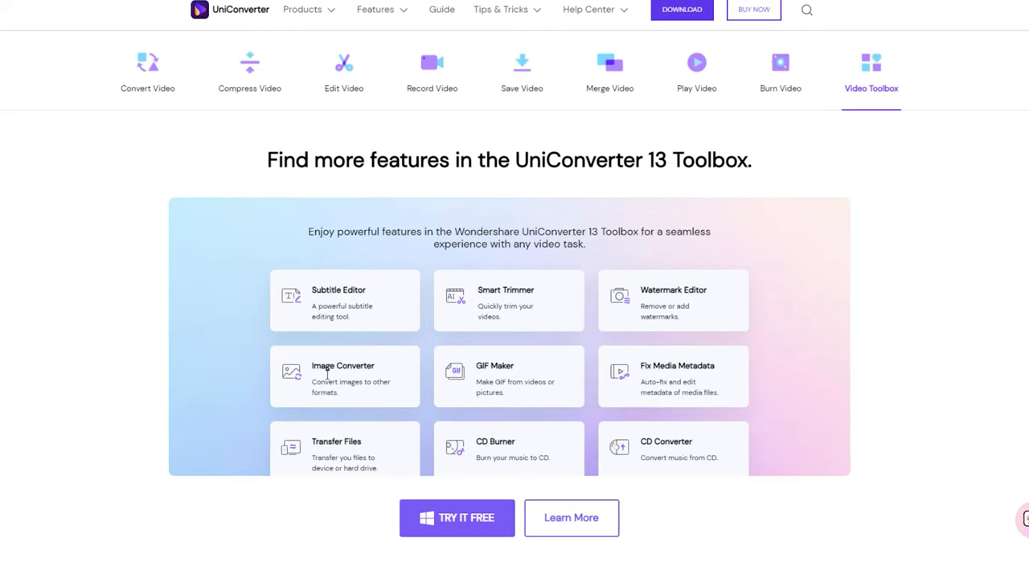
Scroll down the website to the Tips & tricks articles.
scroll(down, 3)
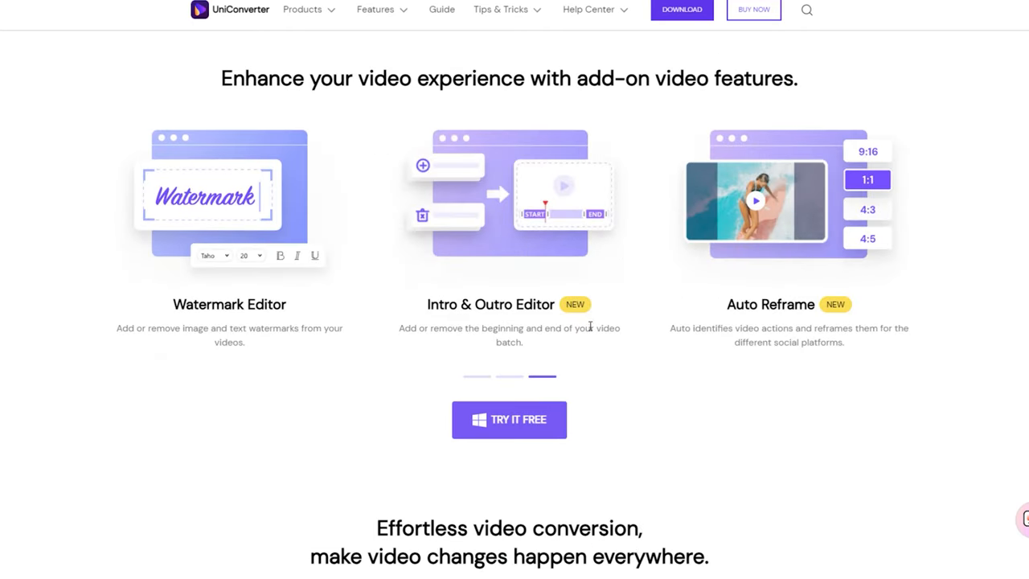
scroll(down, 3)
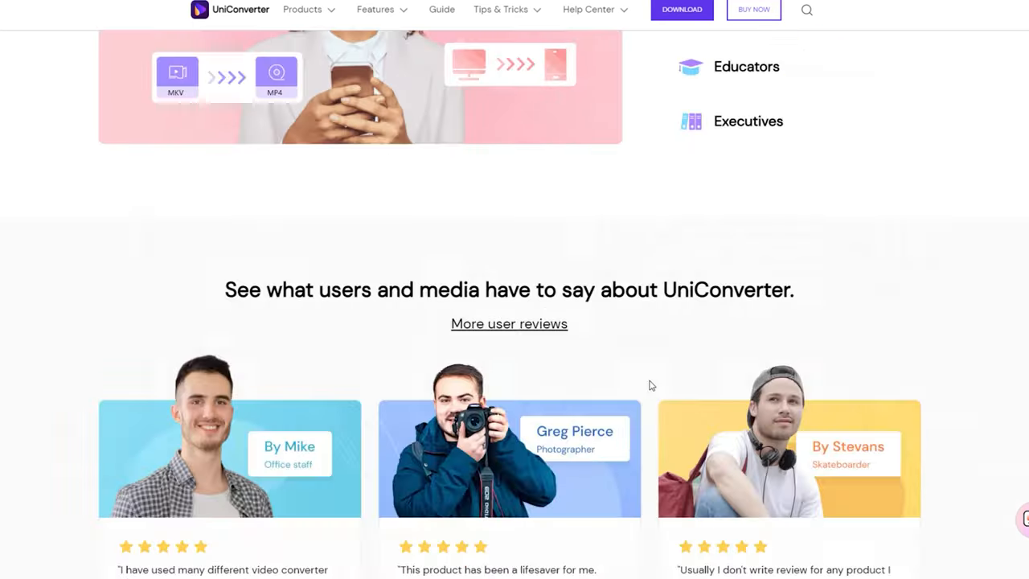
scroll(up, 3)
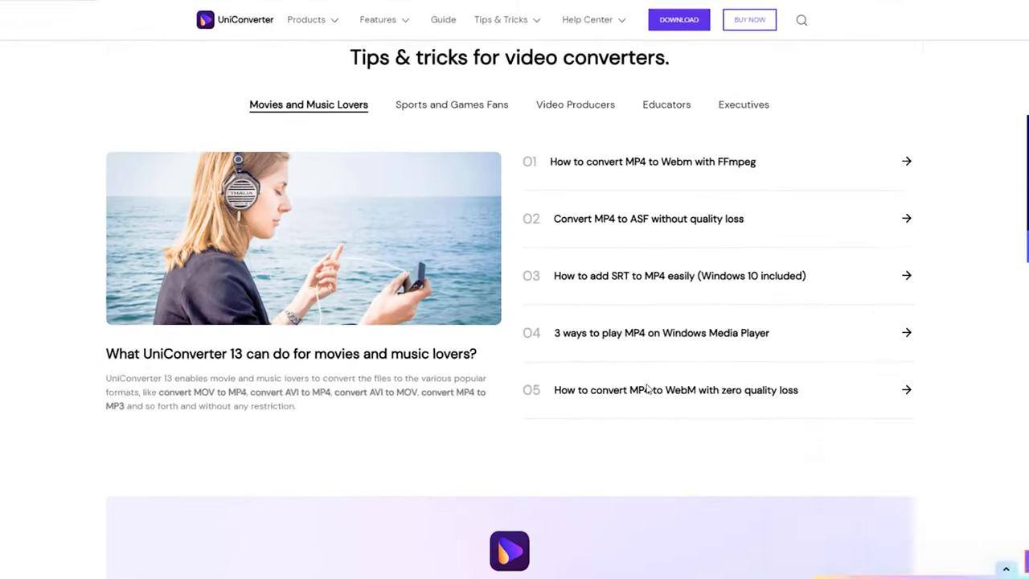
click(679, 19)
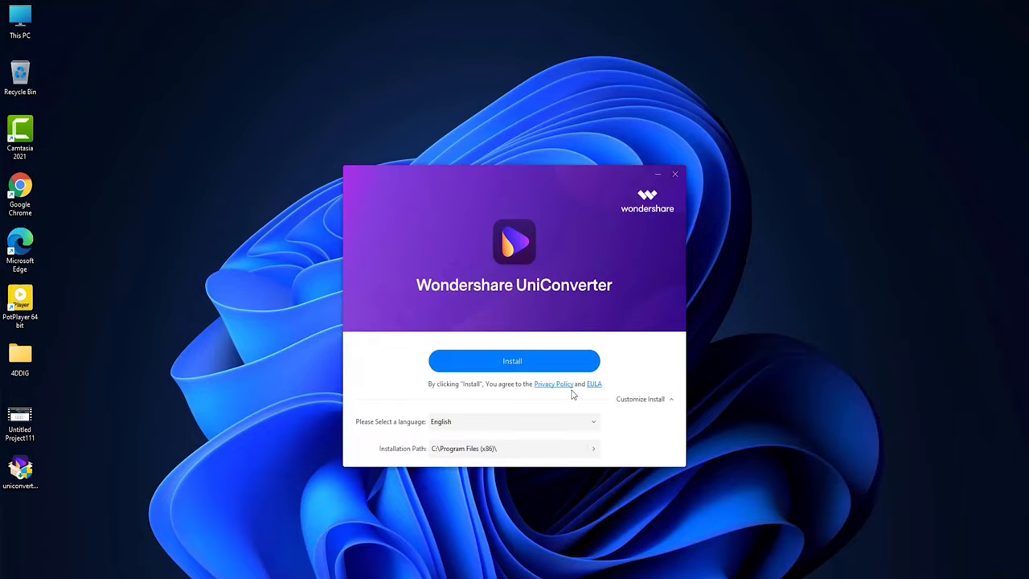
Install UniConverter in English to the default Program Files (x86) folder.
click(514, 360)
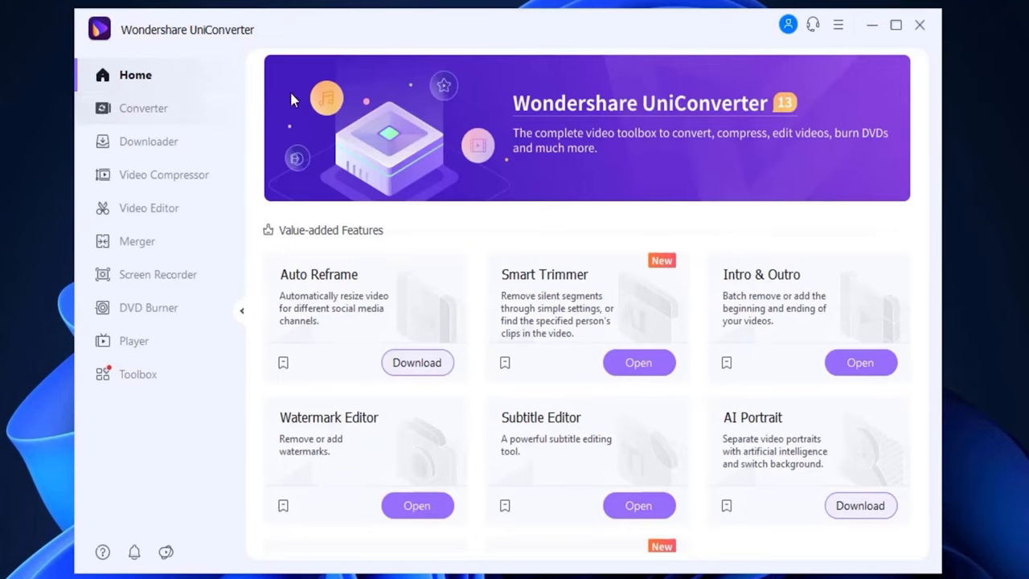
mouse_move(347, 287)
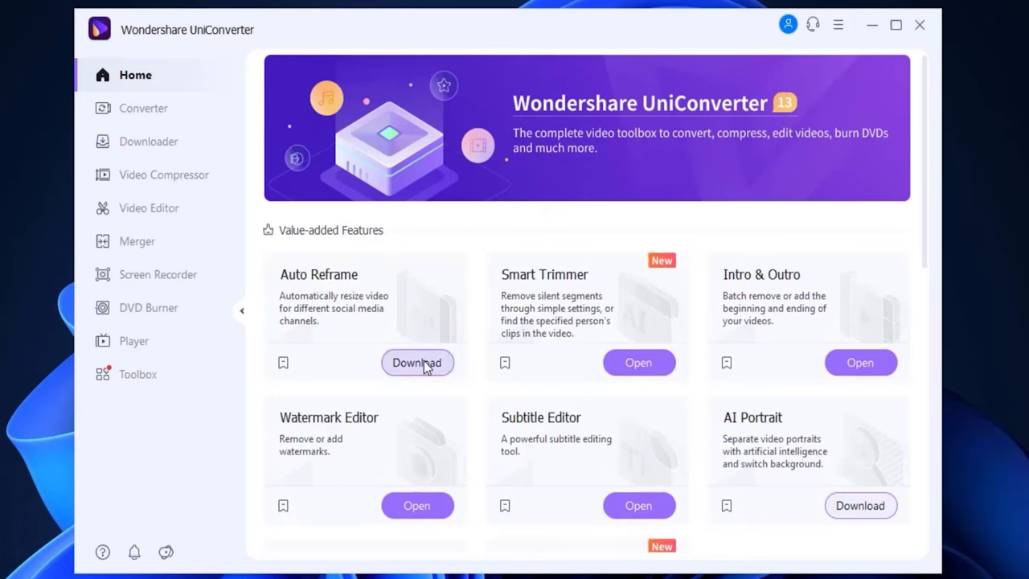
Download the Auto Reframe add-on from its Value-added Features card.
click(416, 363)
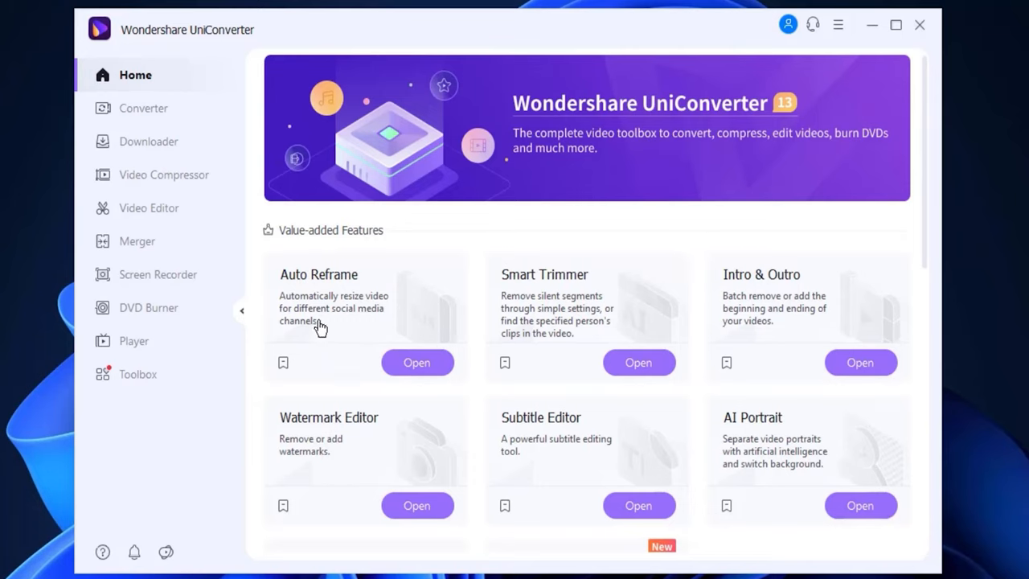
Load the desk clip into Auto Reframe and check the motion speed setting.
click(417, 361)
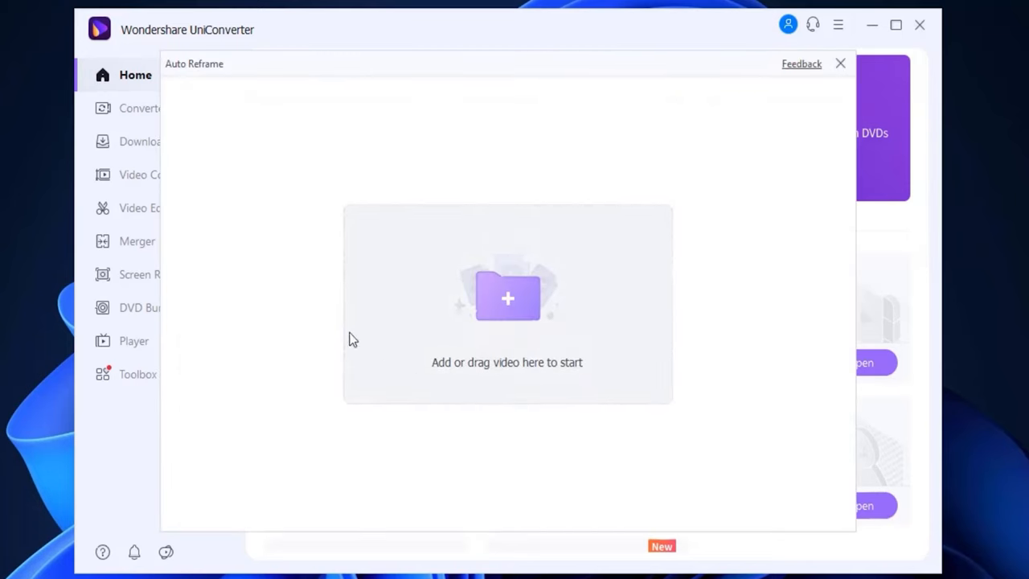
click(507, 298)
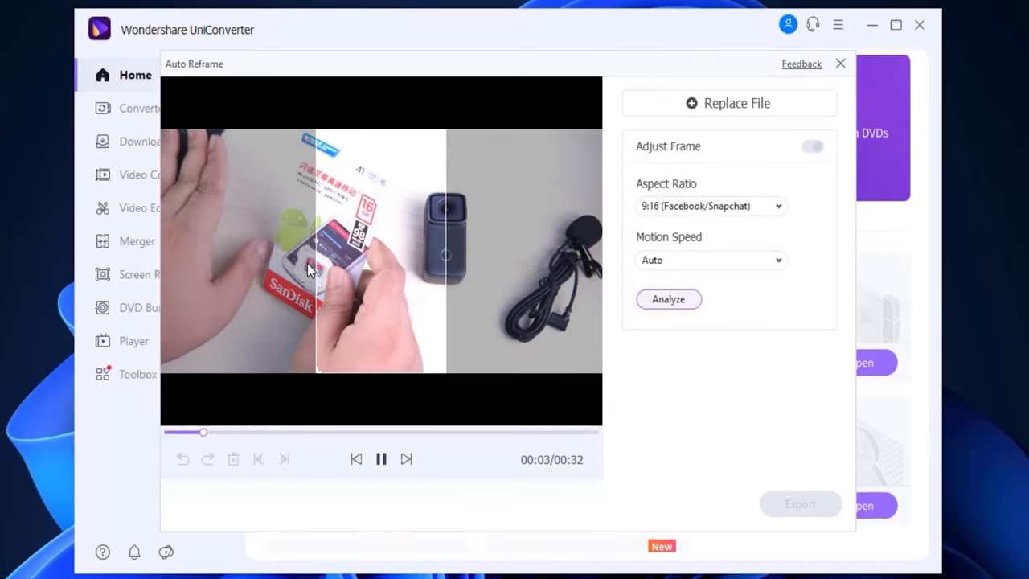
click(711, 259)
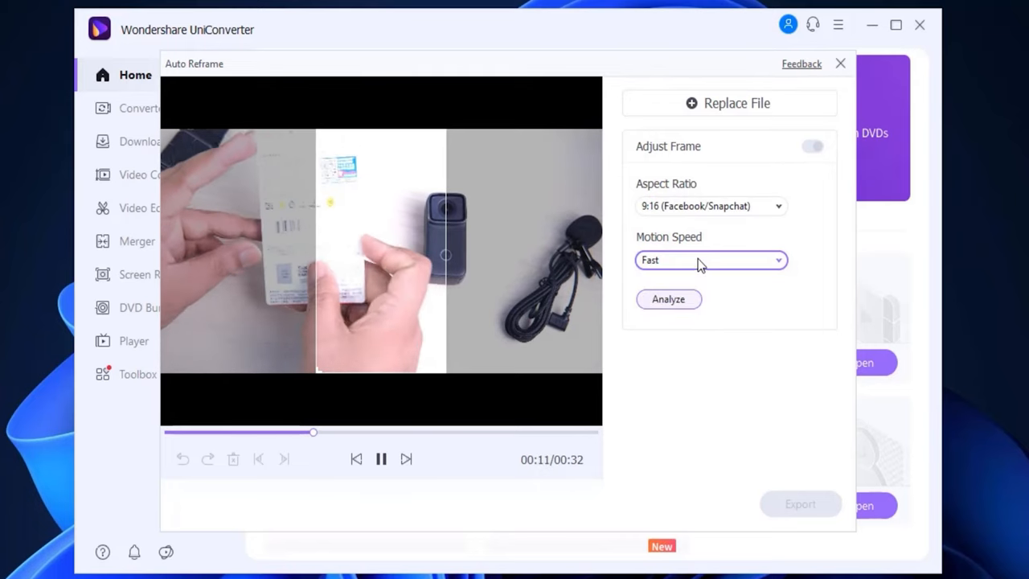
Try the 1:1, 16:9 and 4:3 aspect ratios, then settle on 4:5 (Facebook).
click(710, 206)
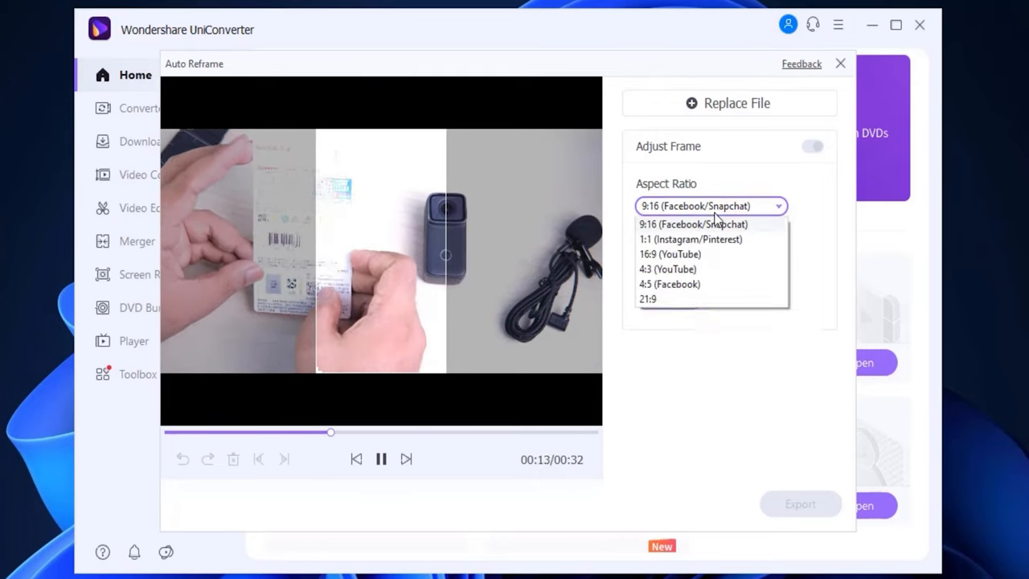
click(690, 239)
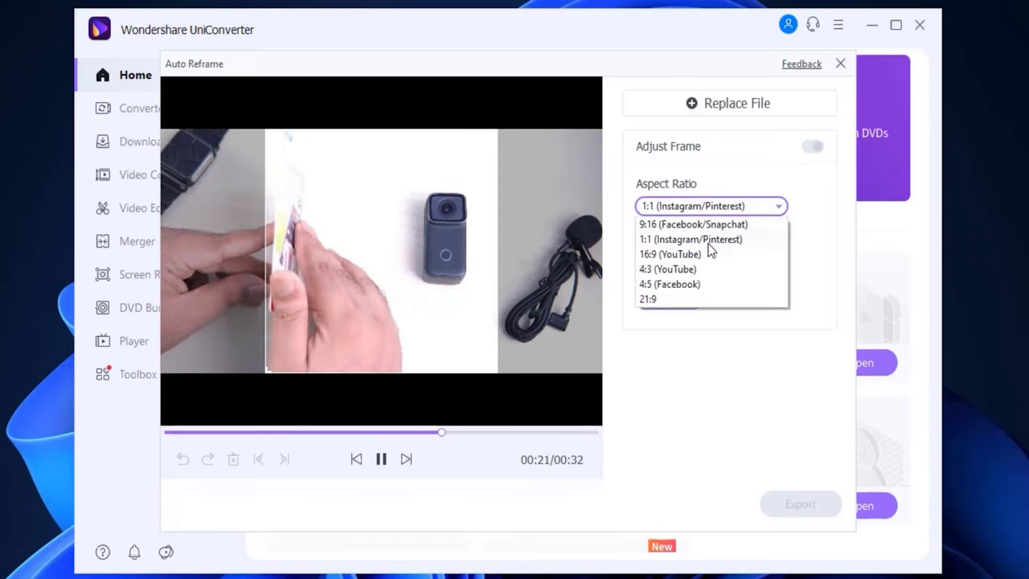
click(670, 254)
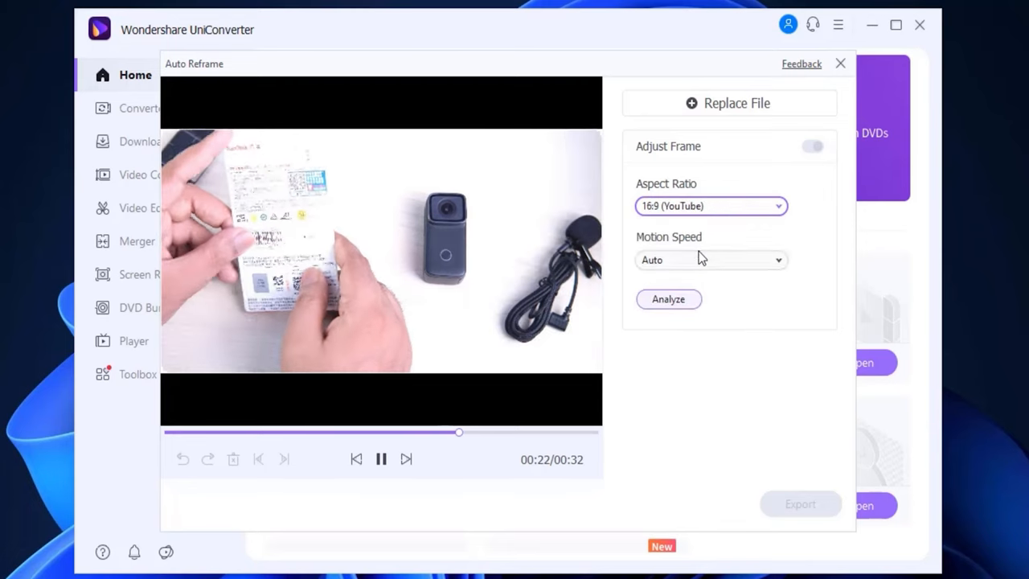
click(710, 206)
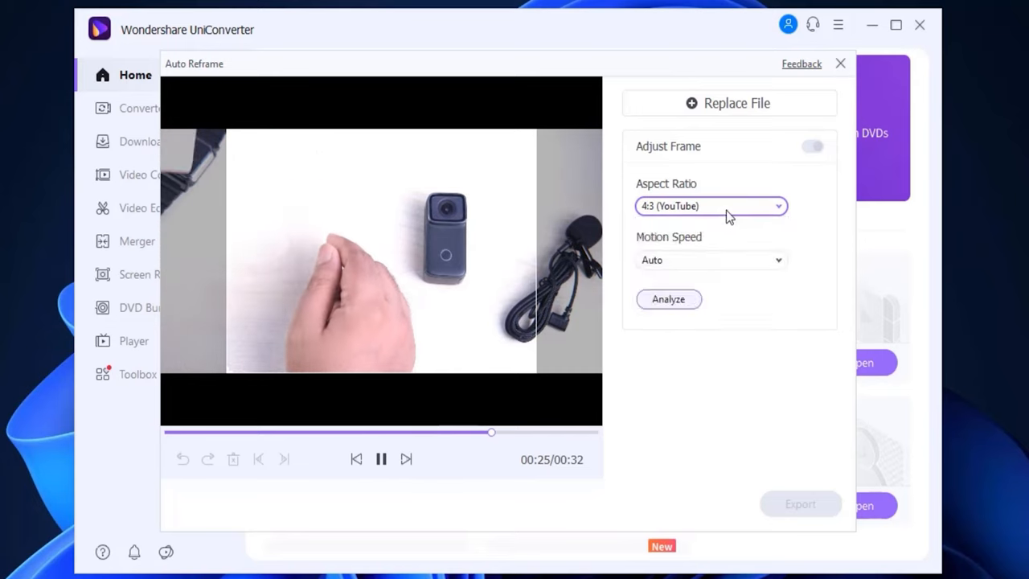
click(711, 206)
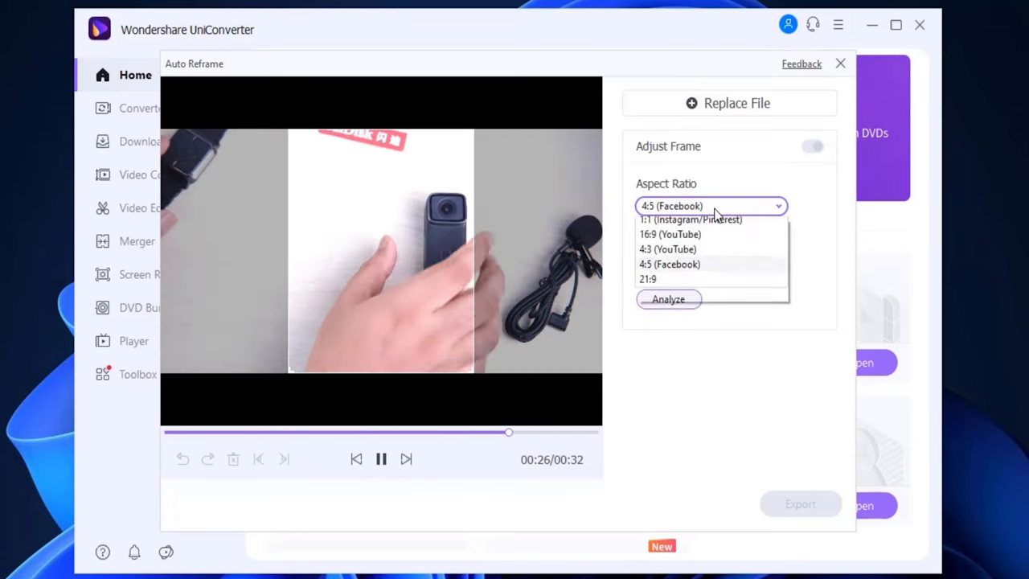
click(669, 264)
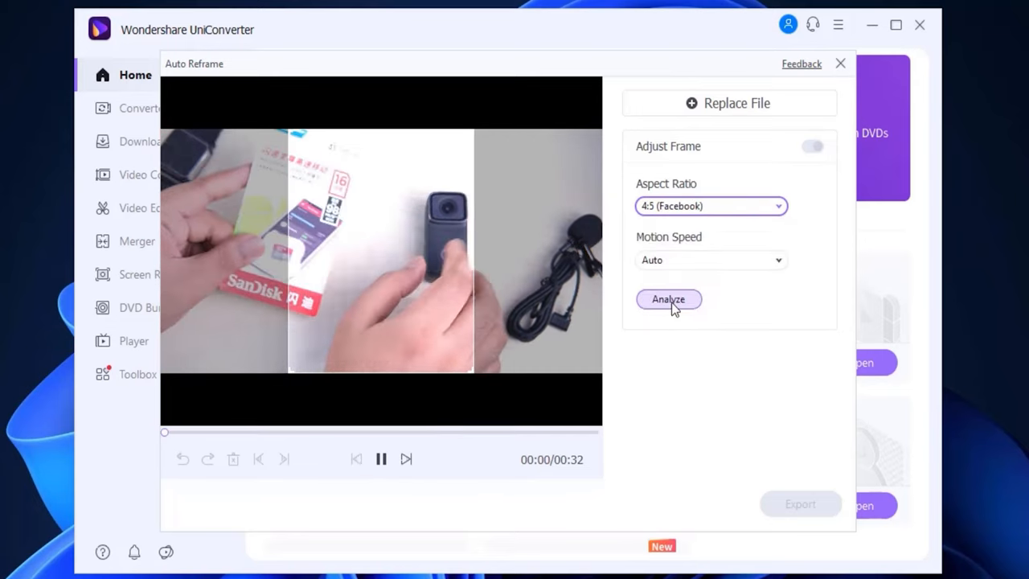
Analyze the clip for 4:5 framing and export it as DSCF6364(4_5).mp4.
click(668, 299)
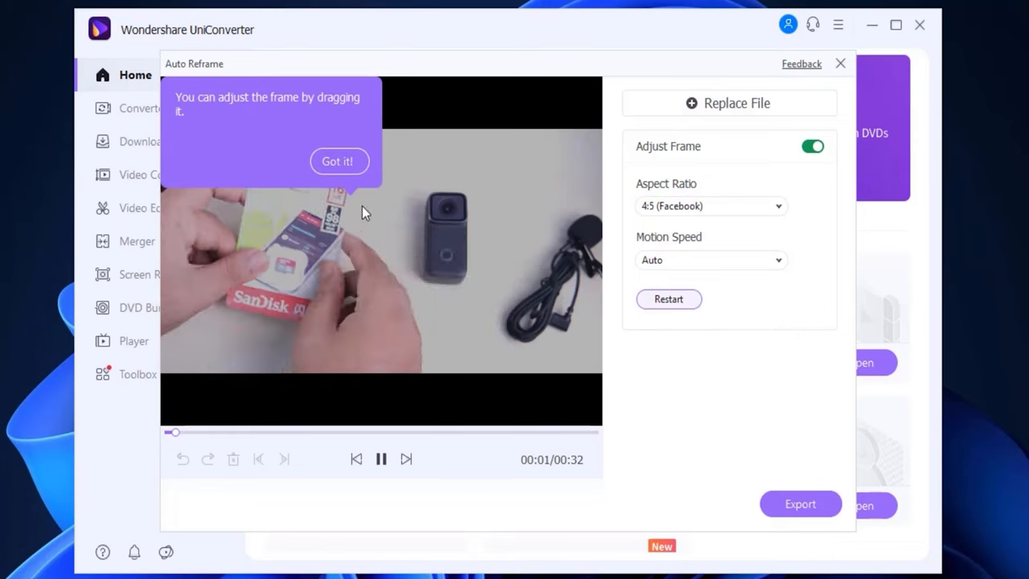
click(339, 161)
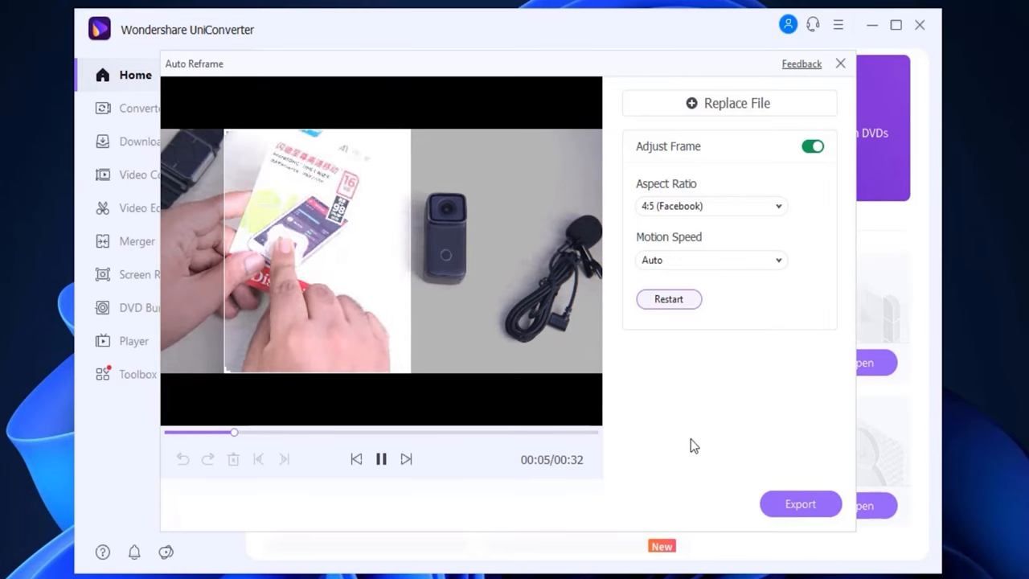
click(800, 504)
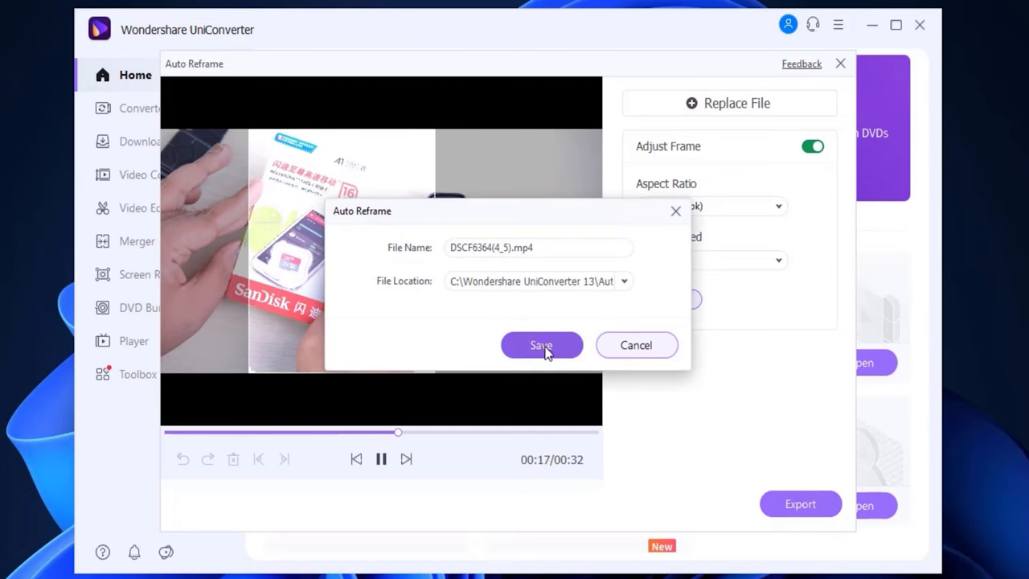
click(541, 345)
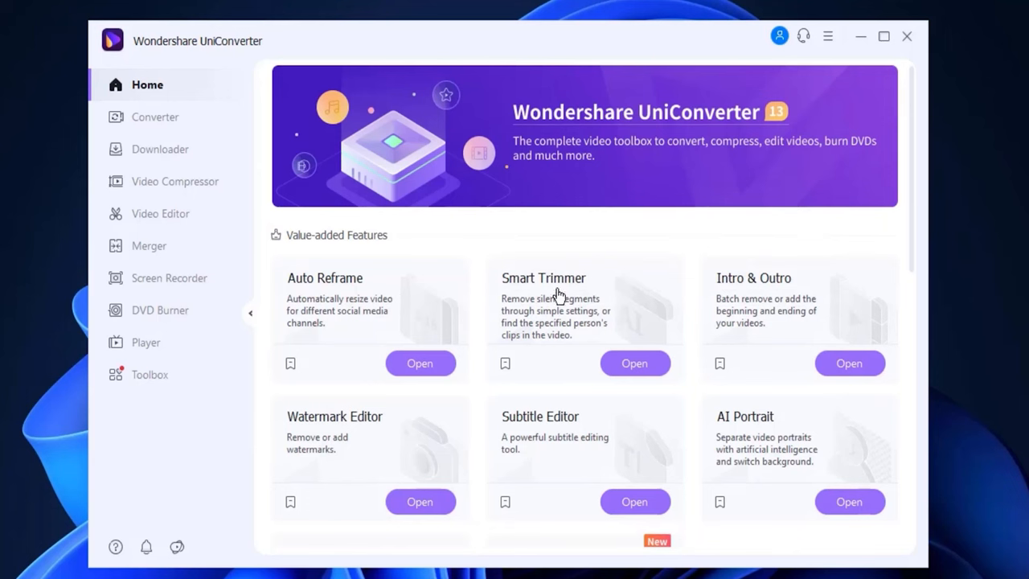
mouse_move(538, 288)
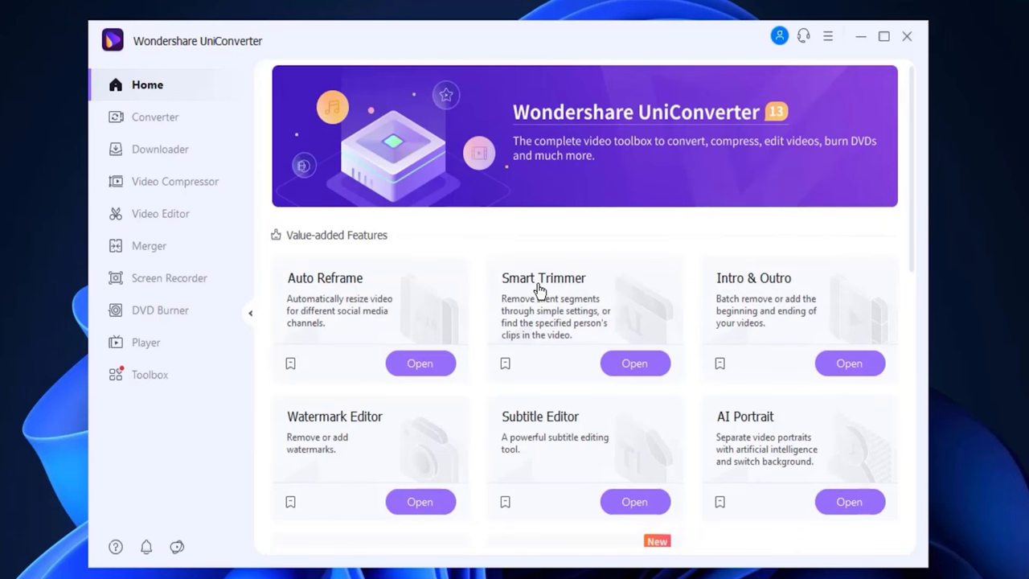
mouse_move(597, 299)
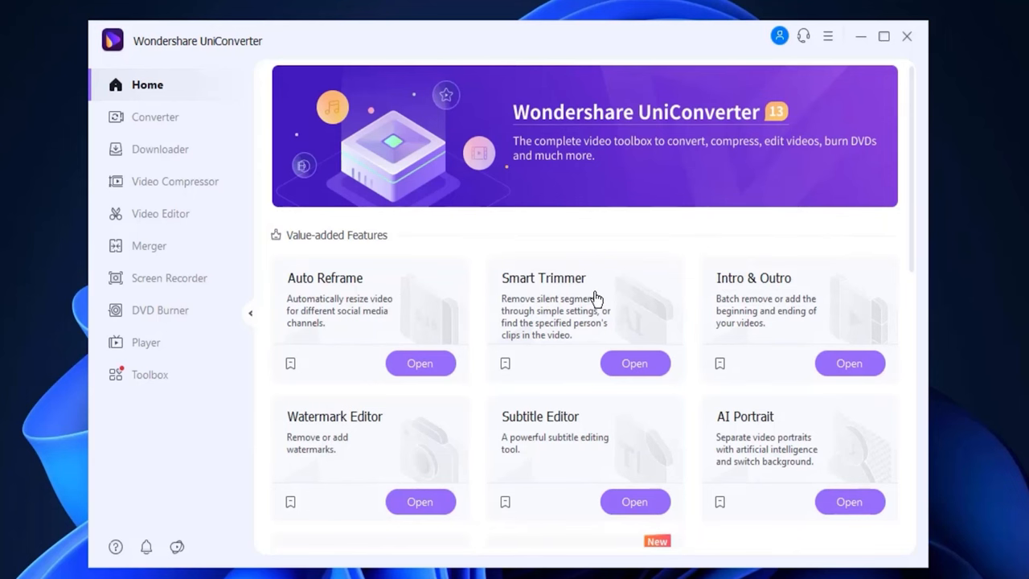
Play, pause and resume the dashcam clip in Smart Trimmer, then close the window.
click(634, 363)
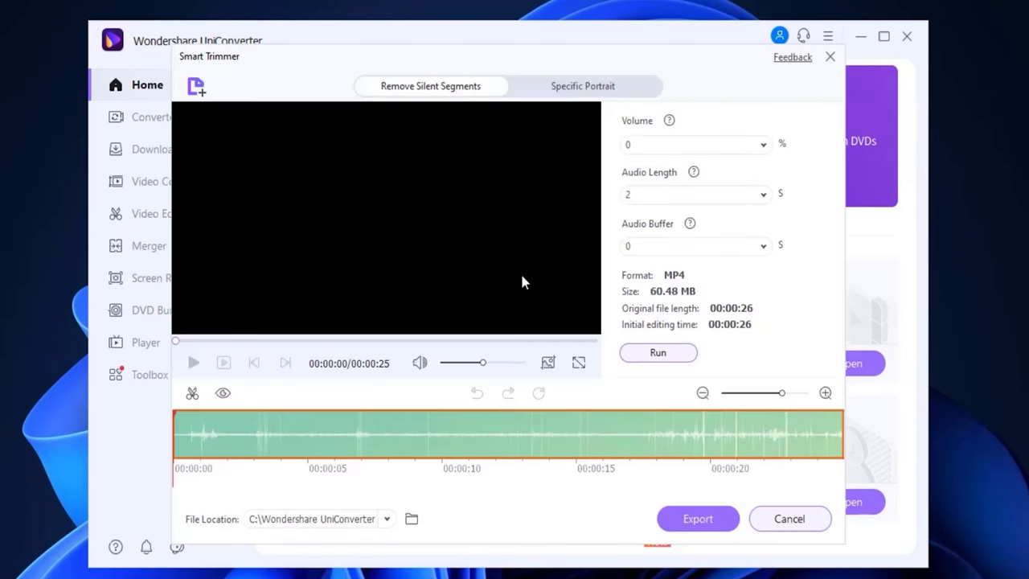
click(193, 363)
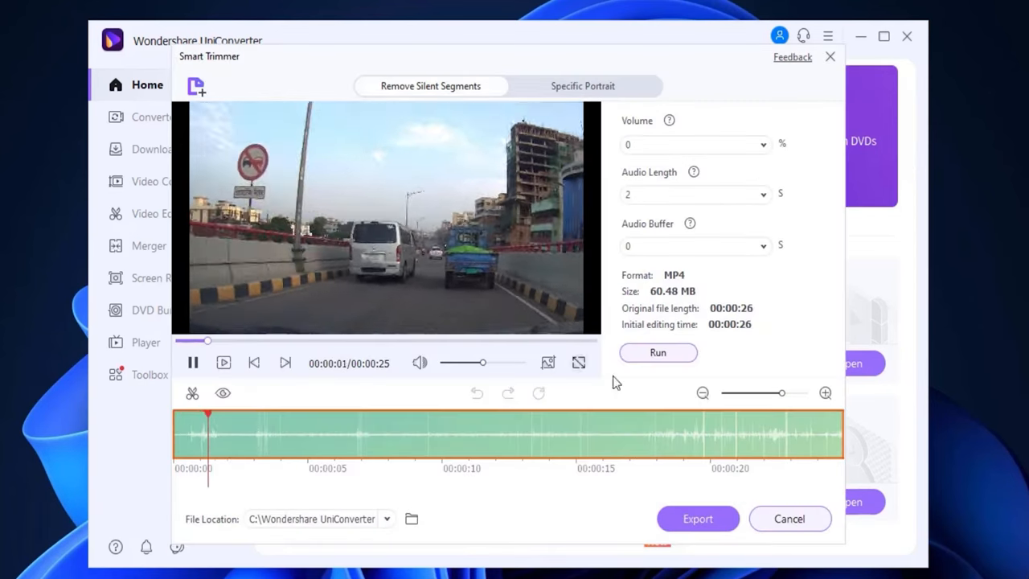
click(193, 362)
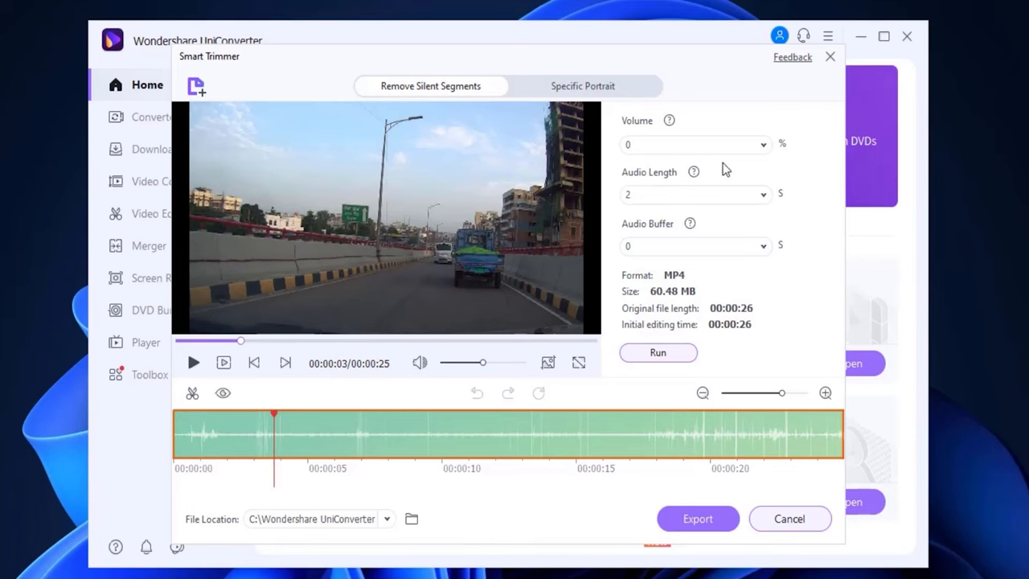
click(193, 363)
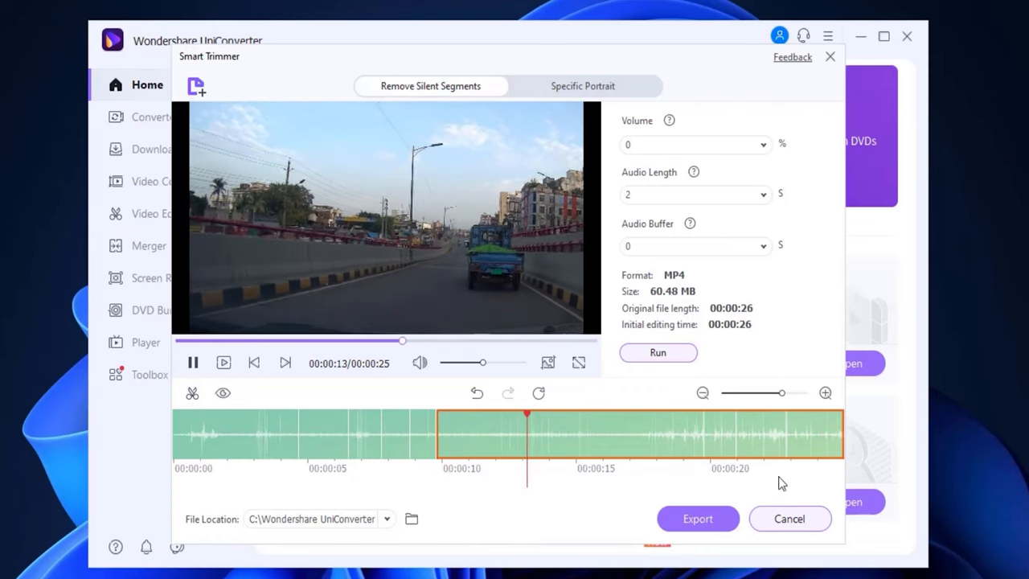
click(789, 518)
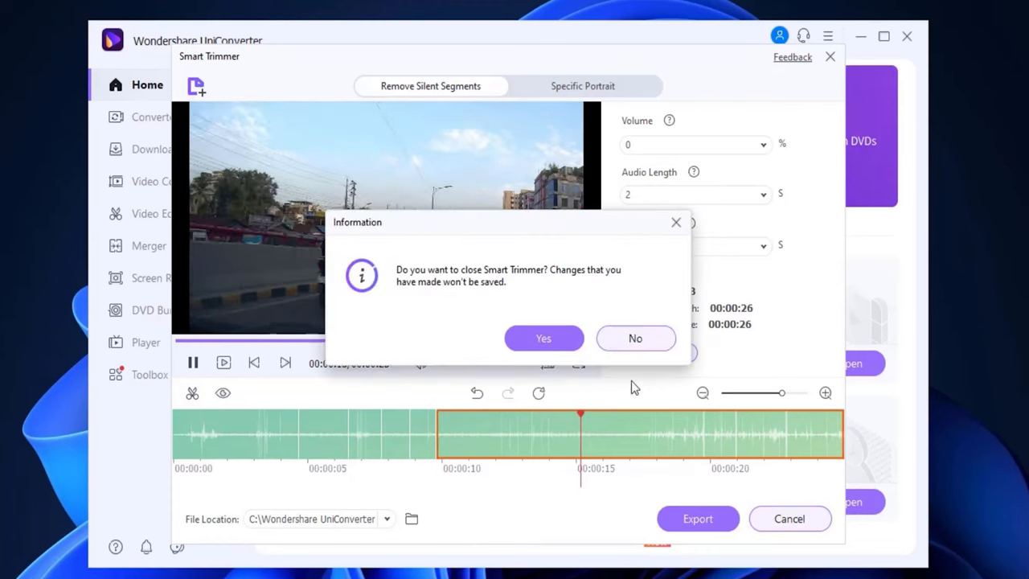
Confirm closing Smart Trimmer without saving changes.
click(544, 337)
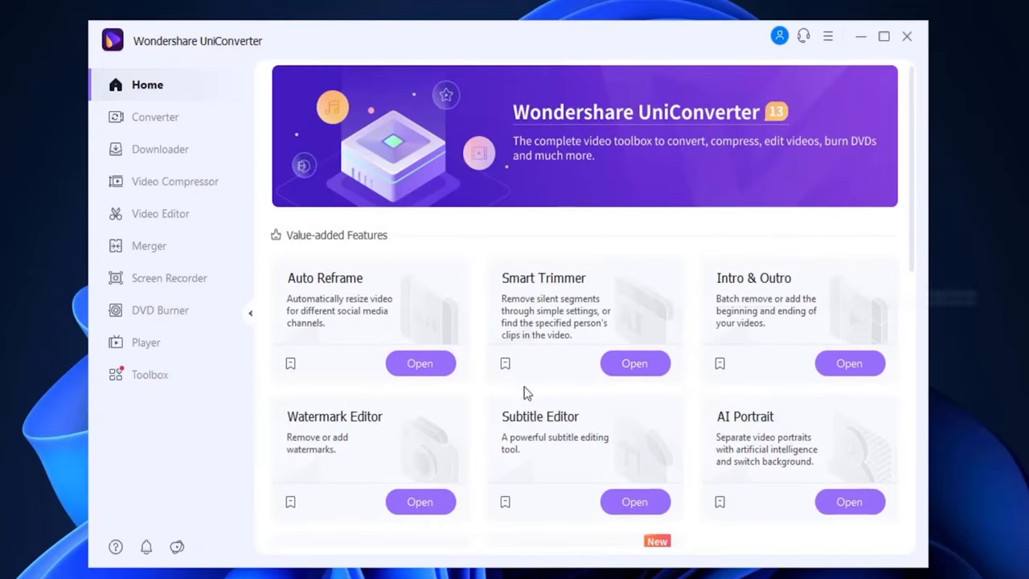
mouse_move(368, 439)
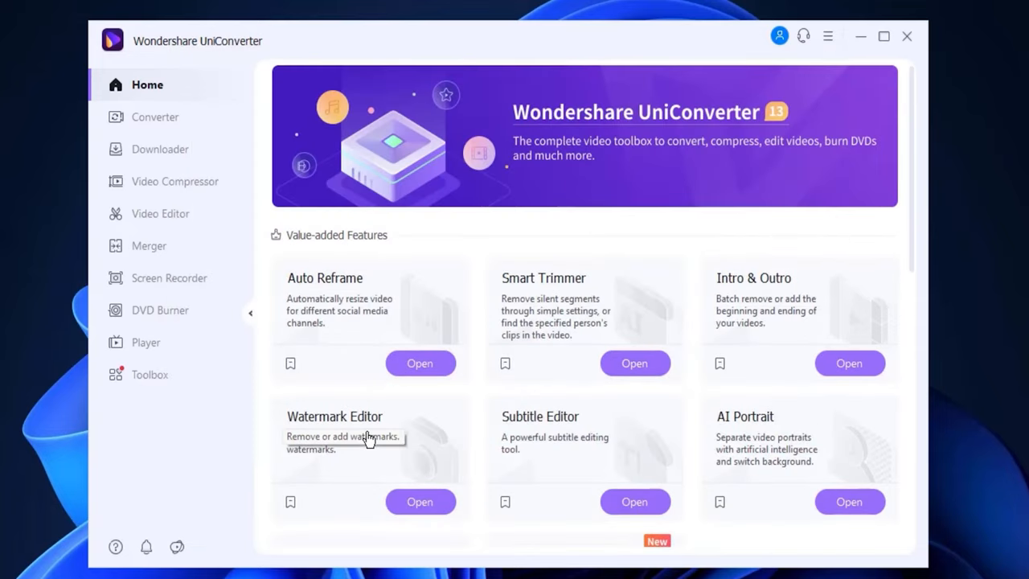
mouse_move(539, 442)
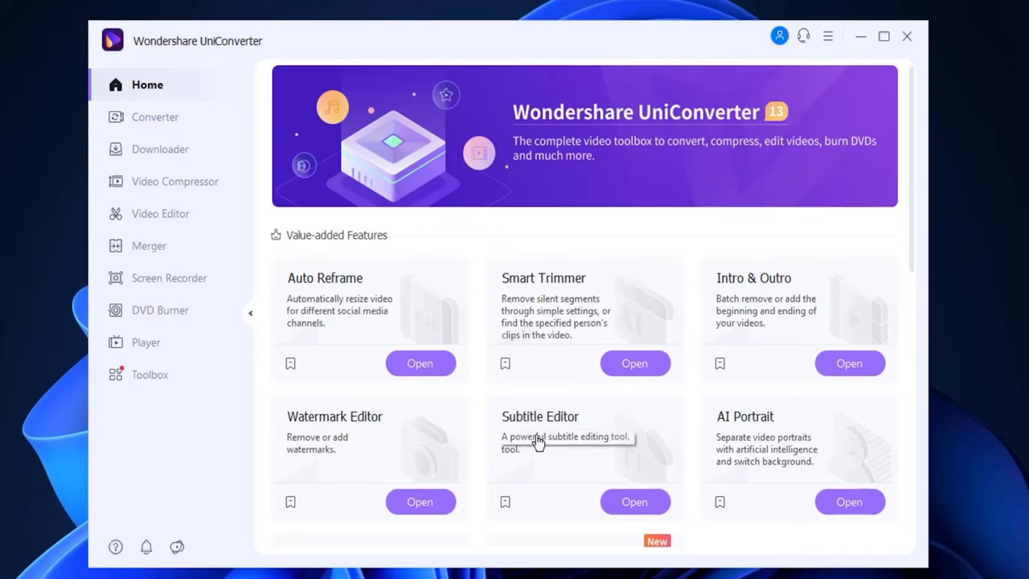
mouse_move(746, 437)
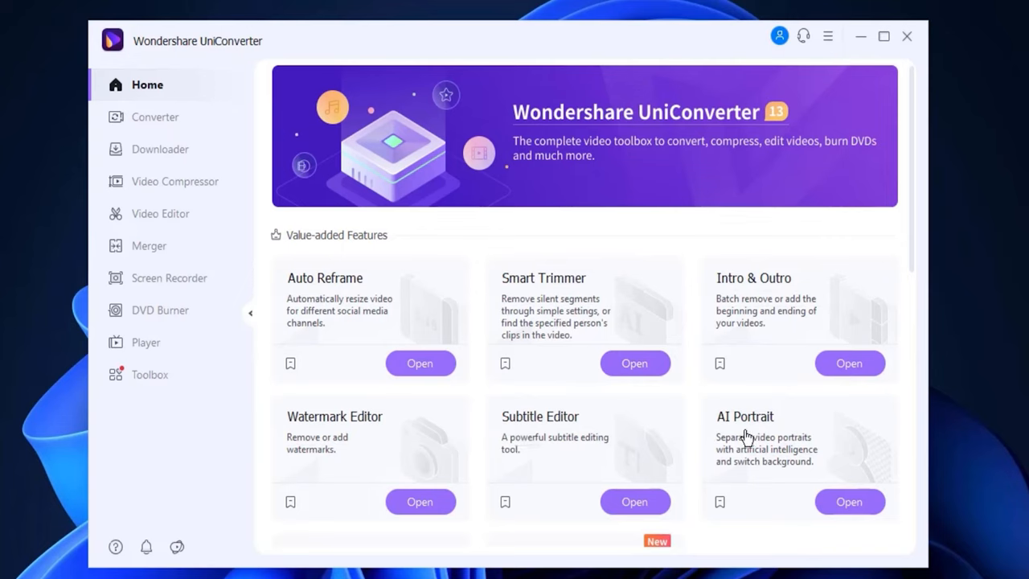
mouse_move(796, 468)
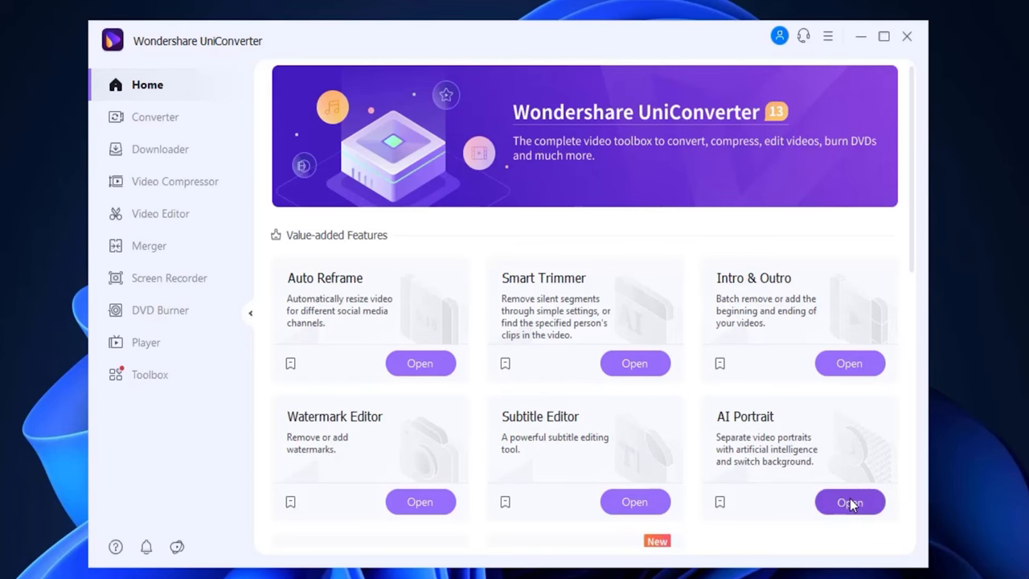
click(850, 502)
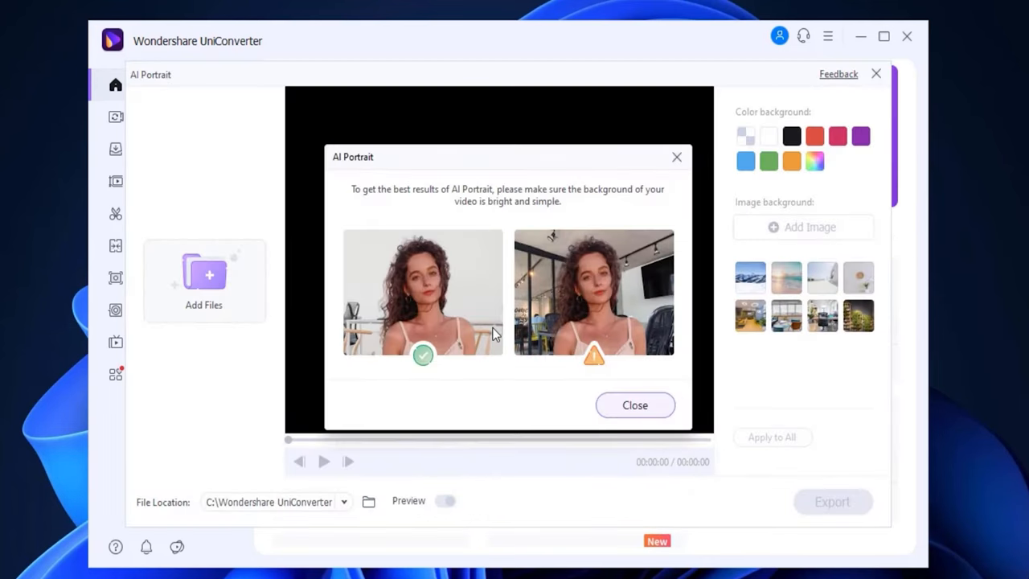
mouse_move(586, 301)
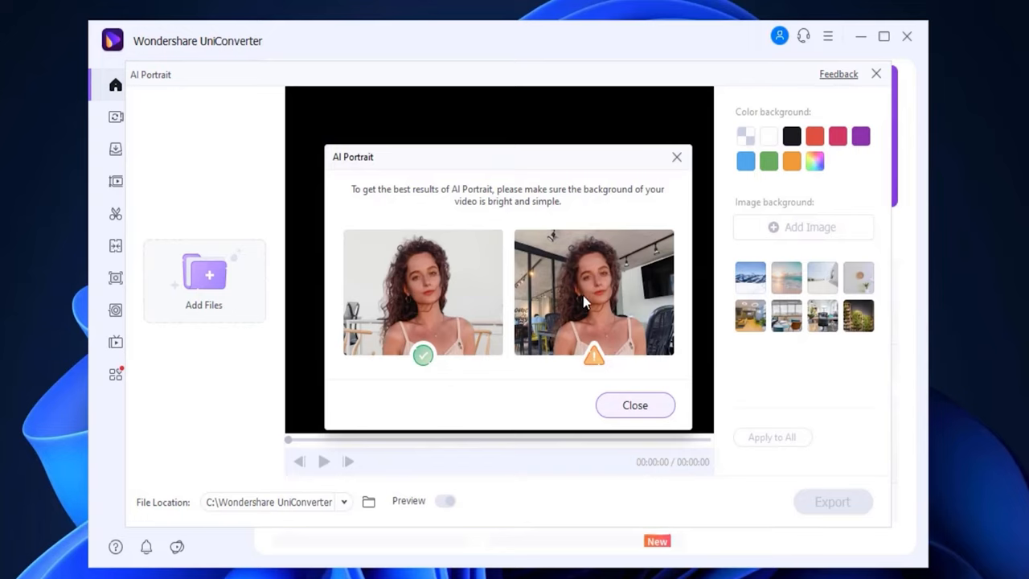
mouse_move(518, 310)
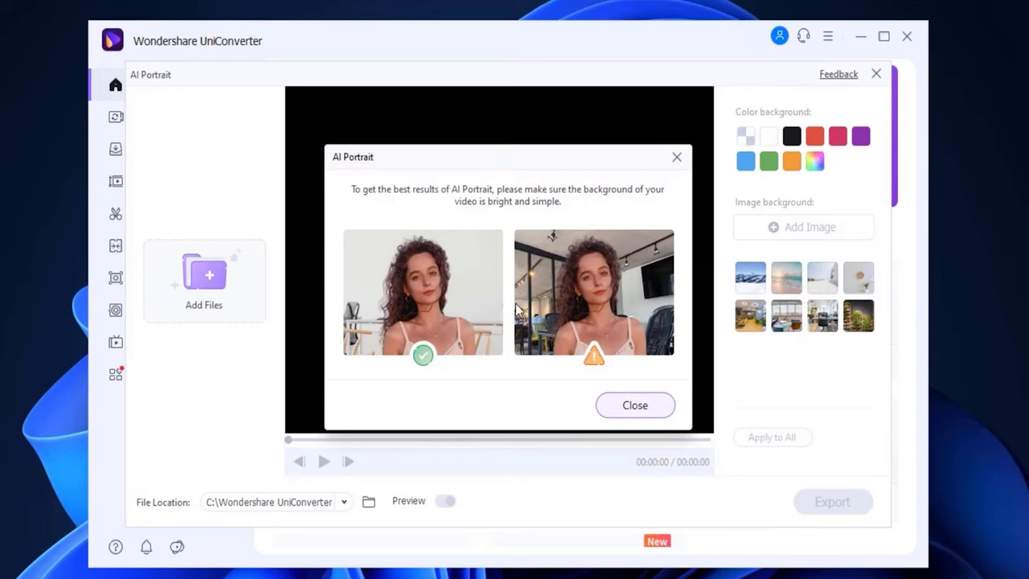
click(634, 405)
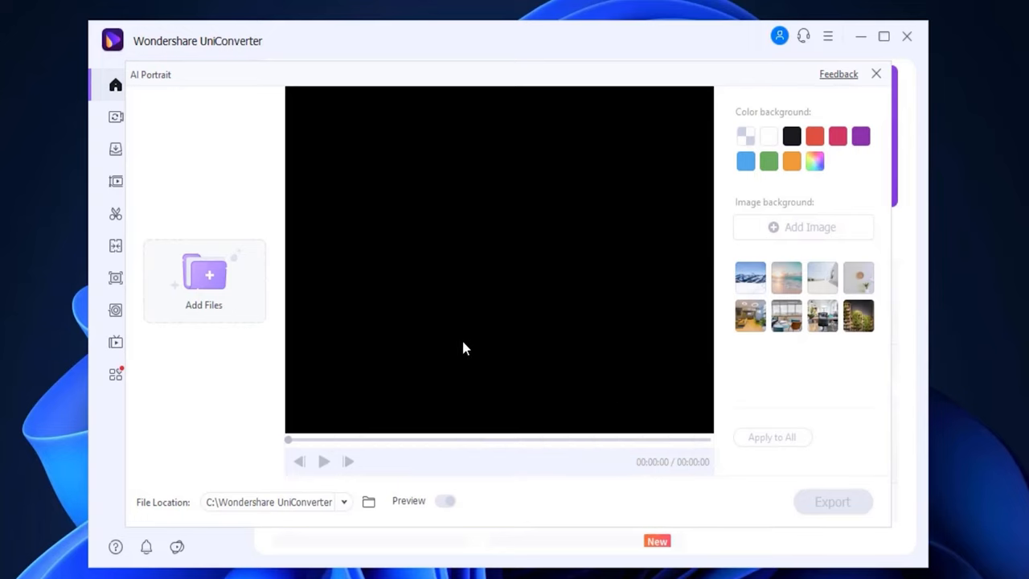
mouse_move(749, 291)
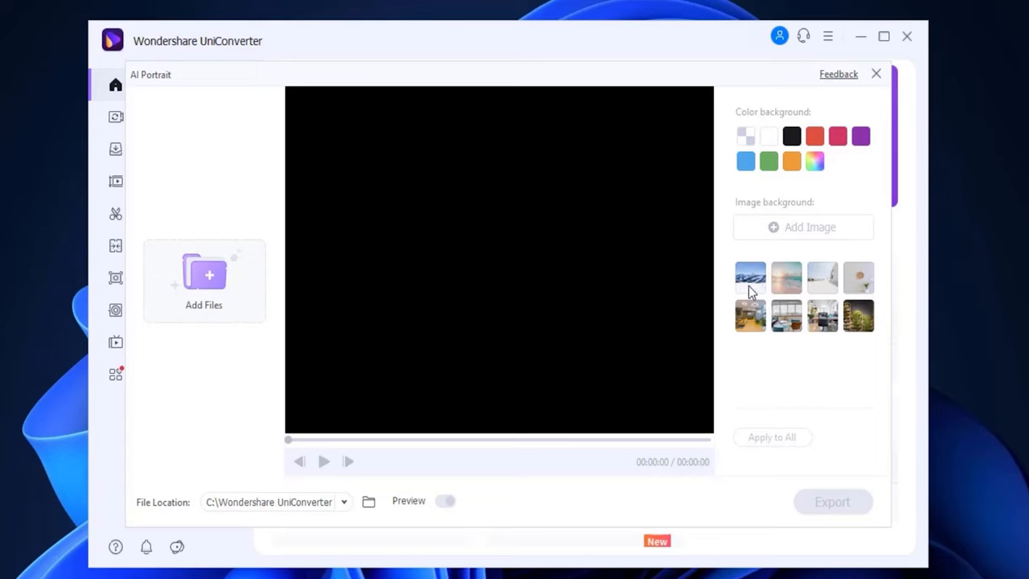
mouse_move(680, 62)
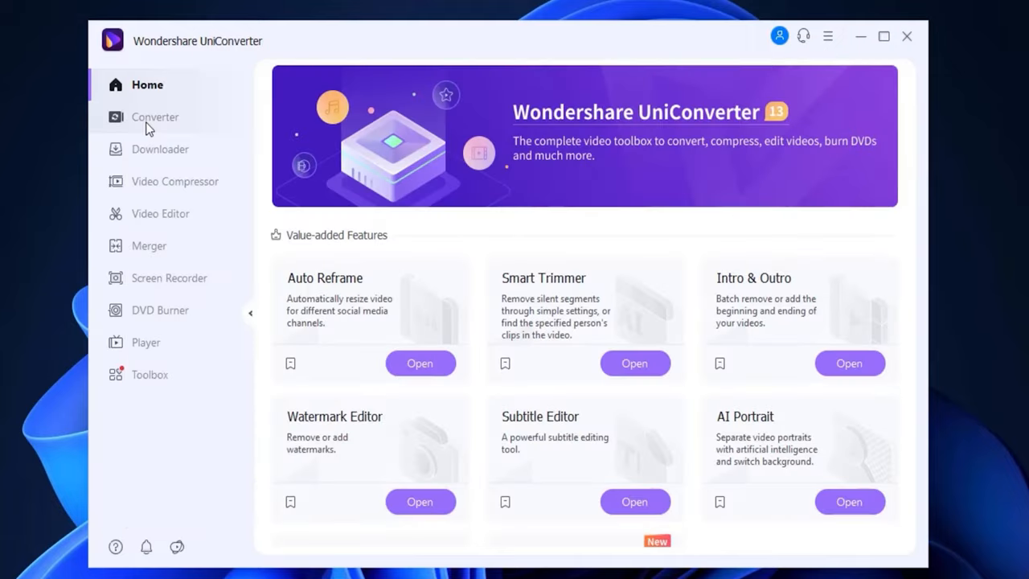
Queue the DSCF6364 MOV clip in Converter for 4096×2160 MP4 output.
click(154, 117)
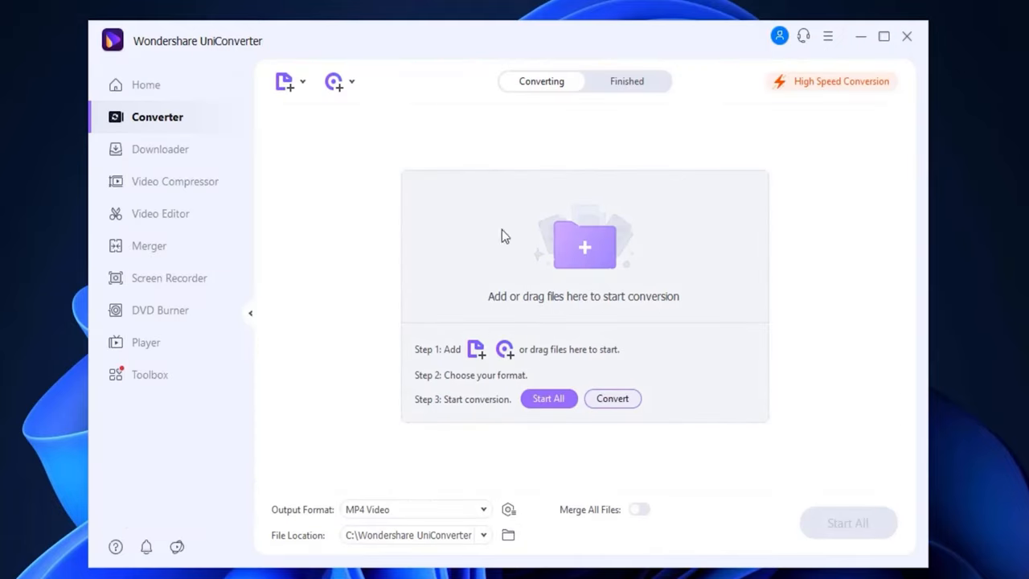
mouse_move(612, 400)
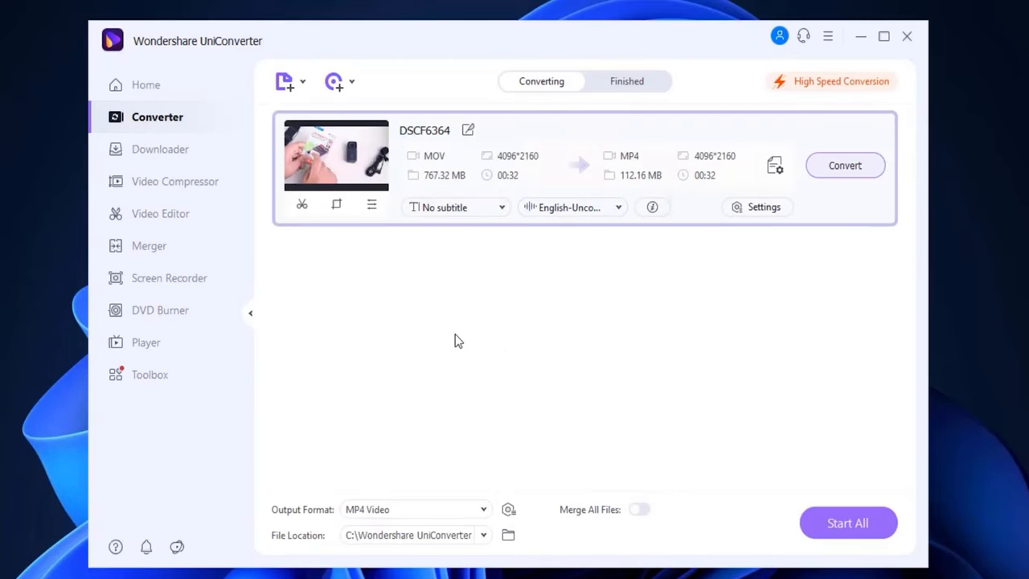
mouse_move(468, 343)
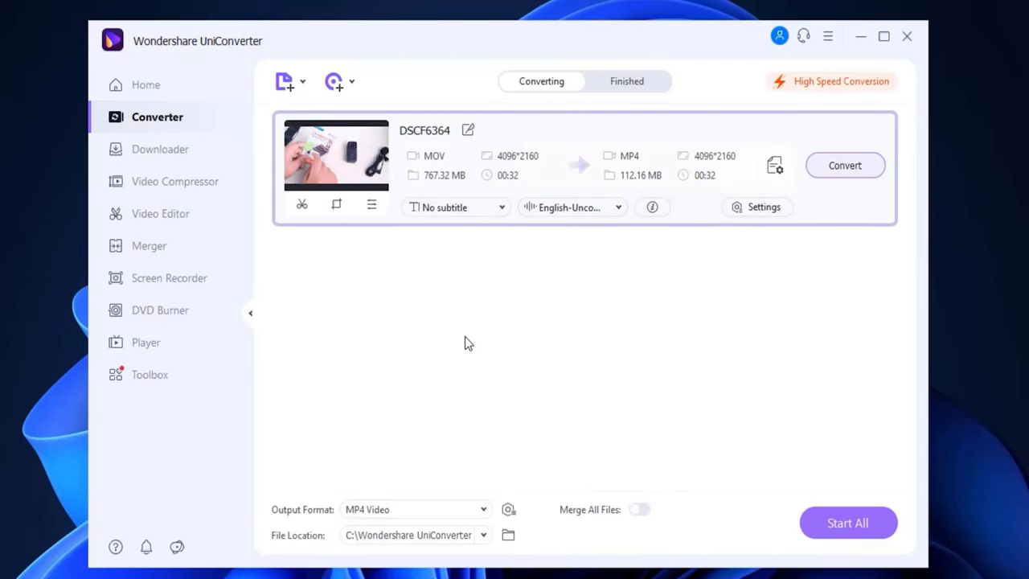
click(757, 207)
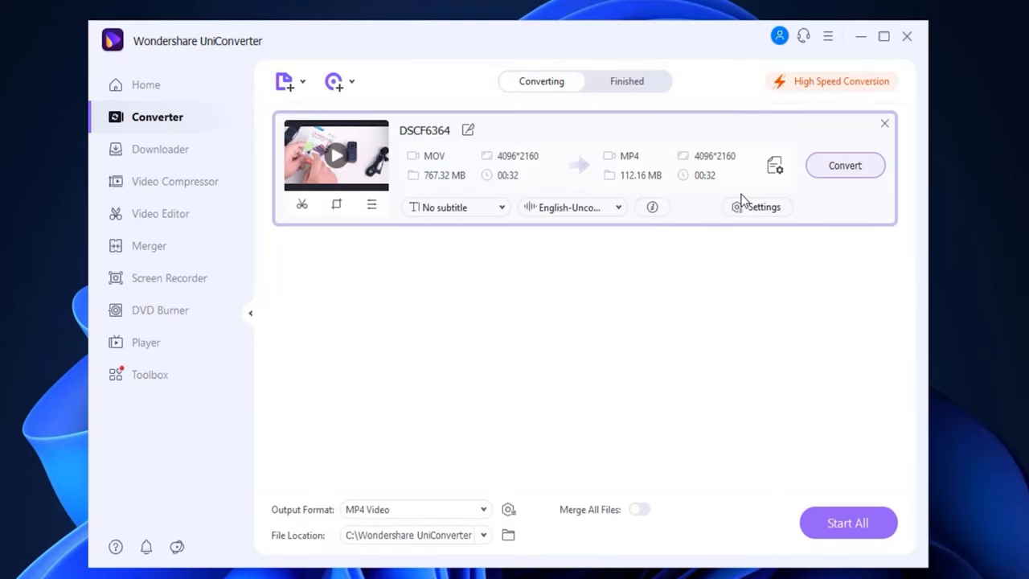
click(774, 164)
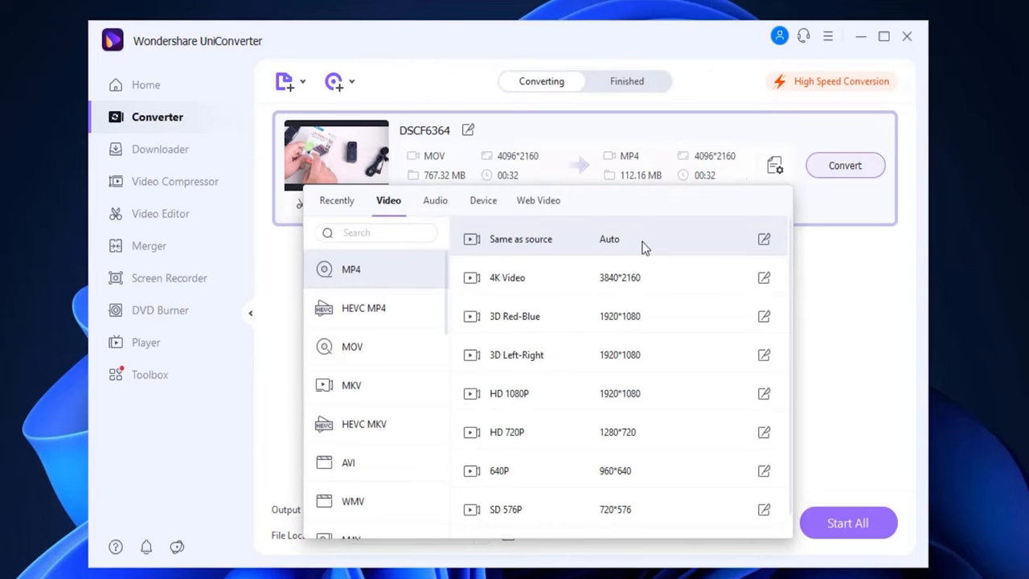
mouse_move(534, 277)
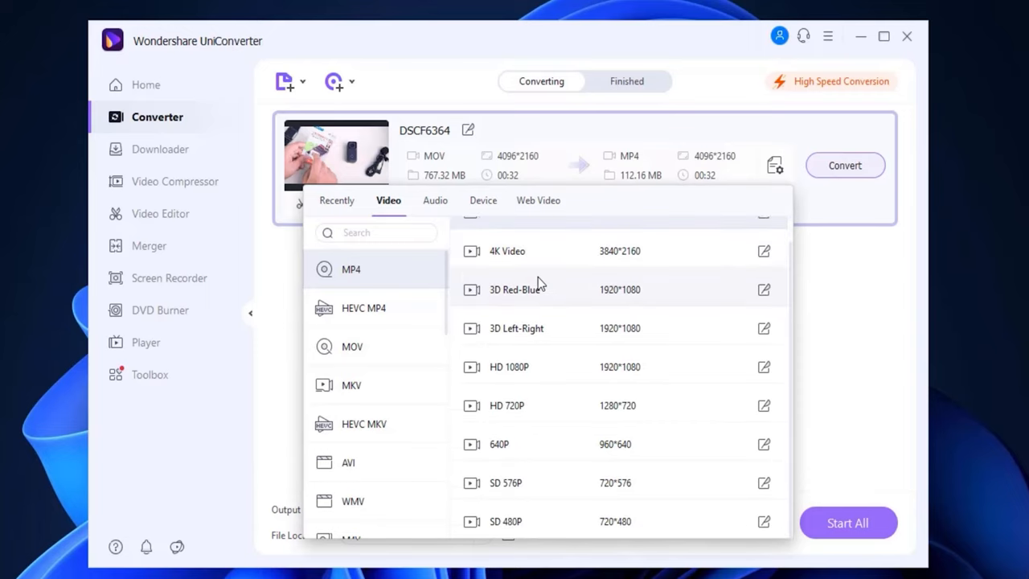
mouse_move(515, 482)
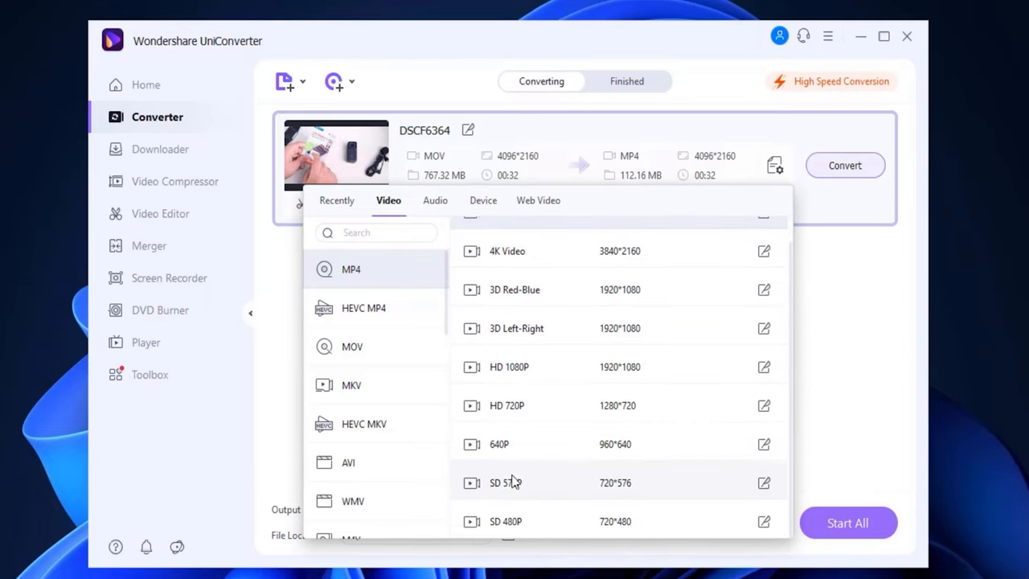
scroll(up, 3)
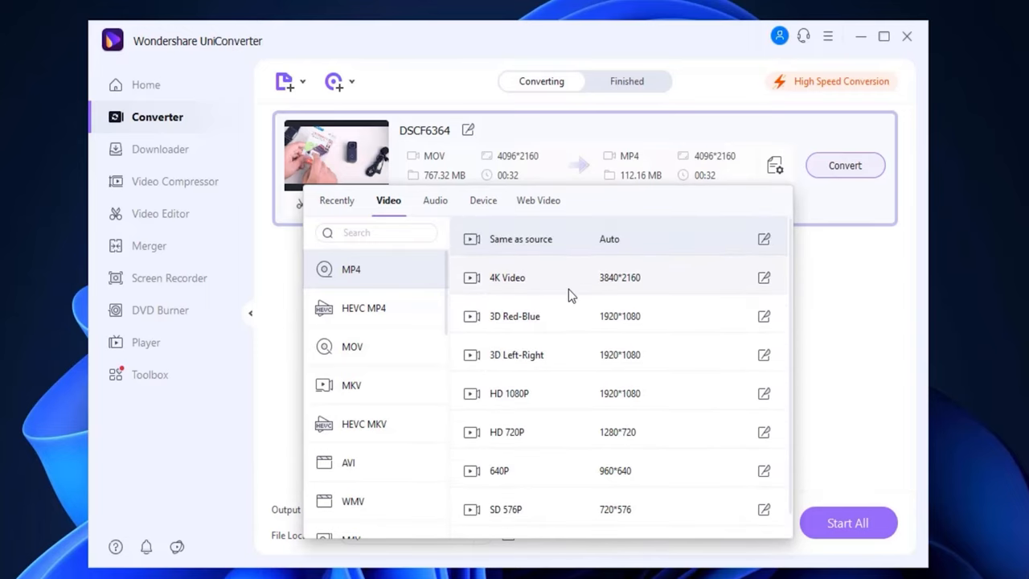
click(364, 307)
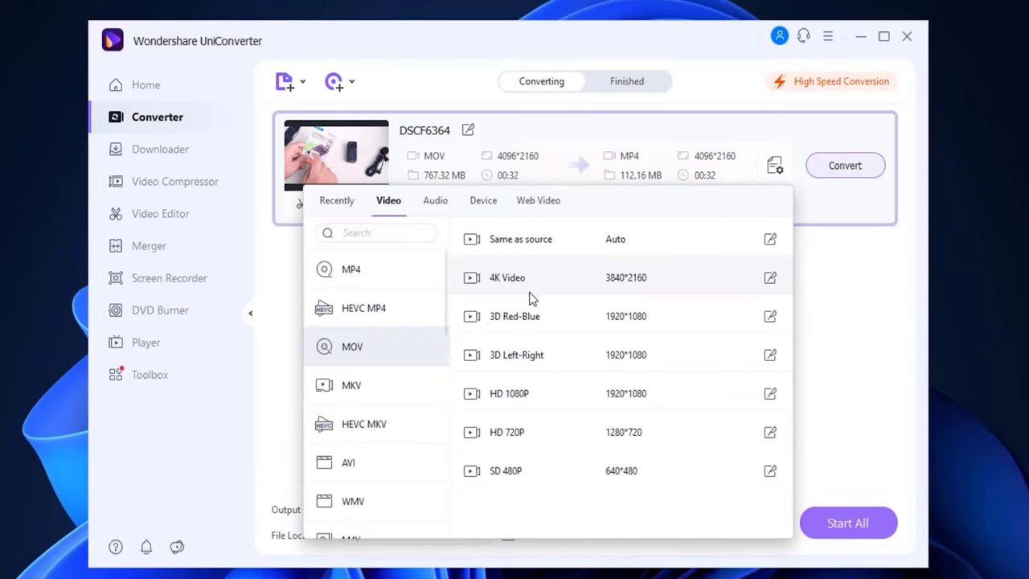
mouse_move(382, 399)
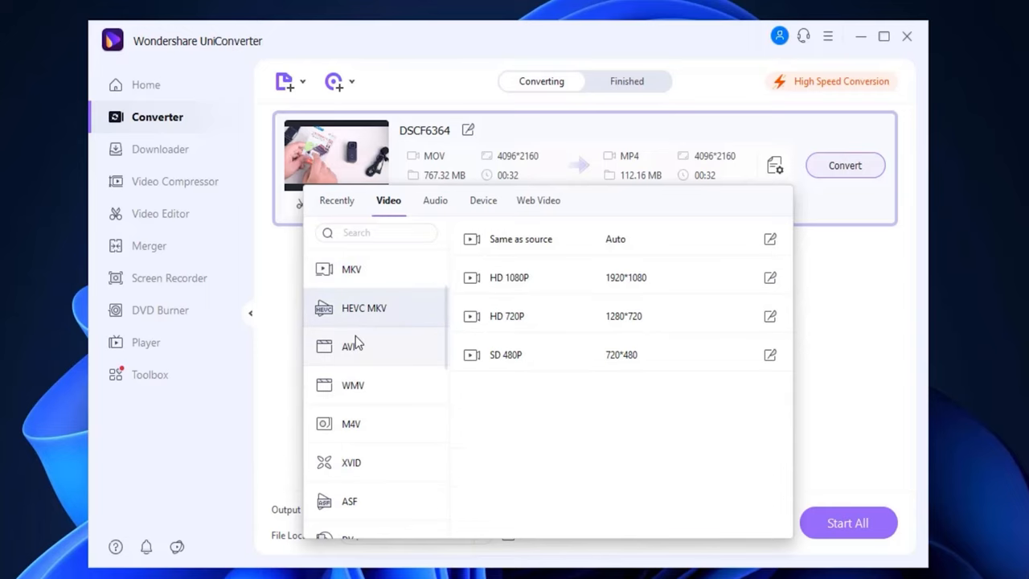
scroll(down, 3)
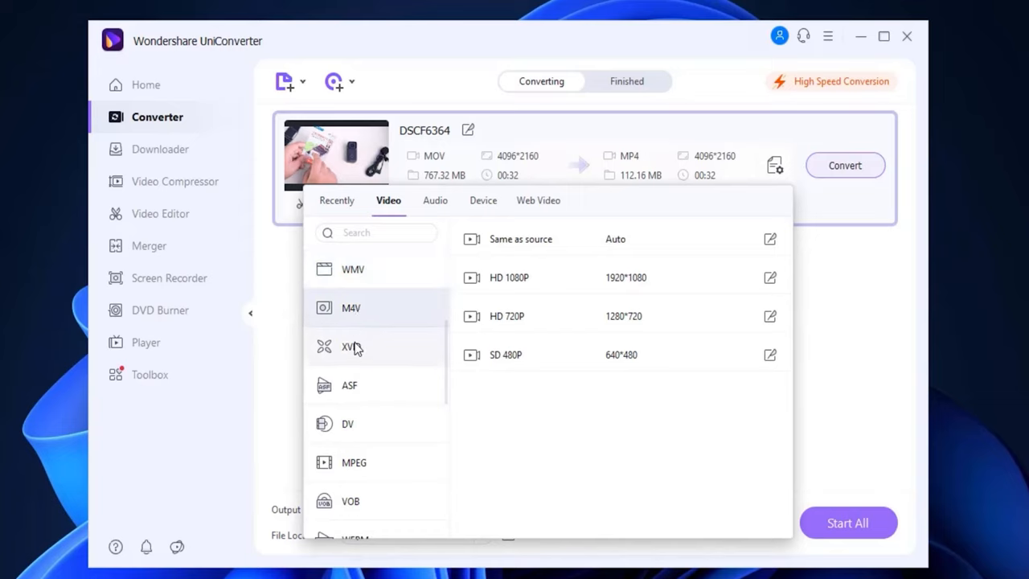
mouse_move(354, 385)
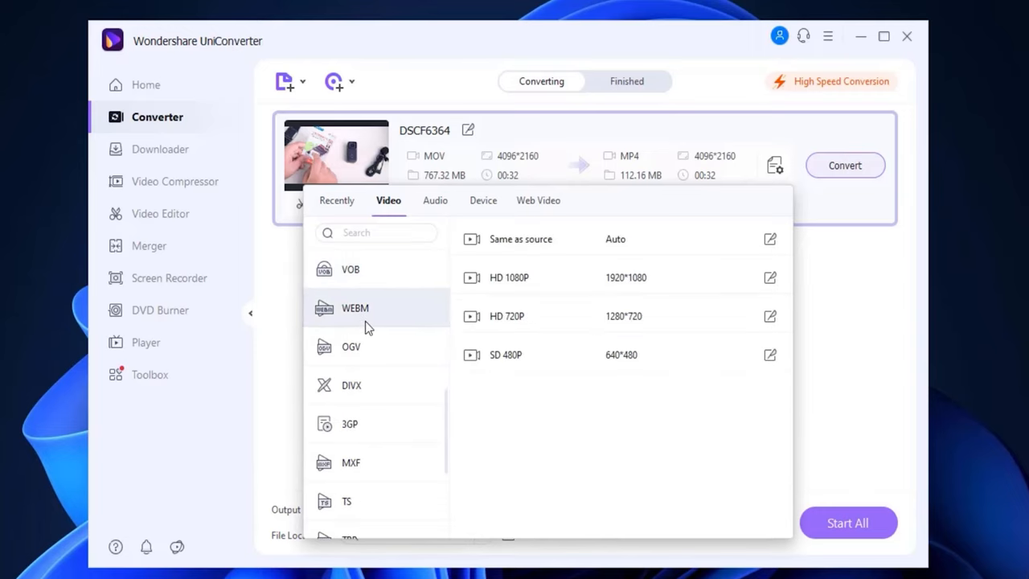
scroll(down, 3)
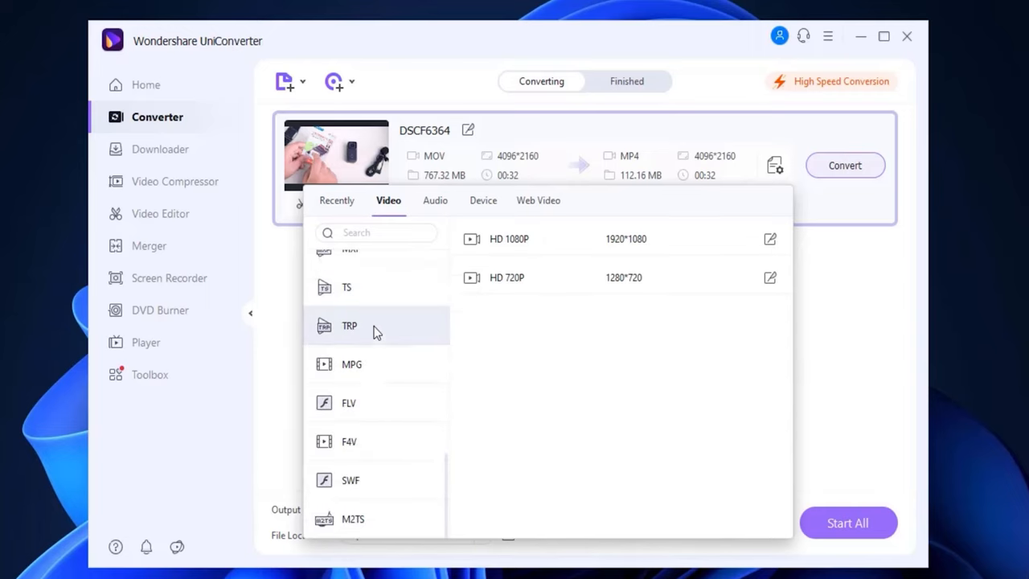
mouse_move(360, 363)
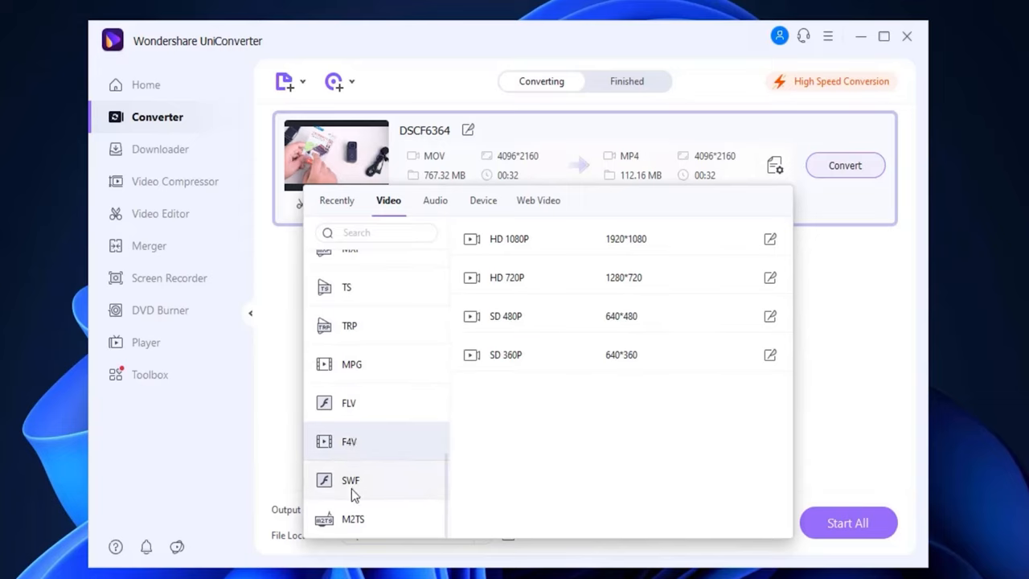
scroll(up, 3)
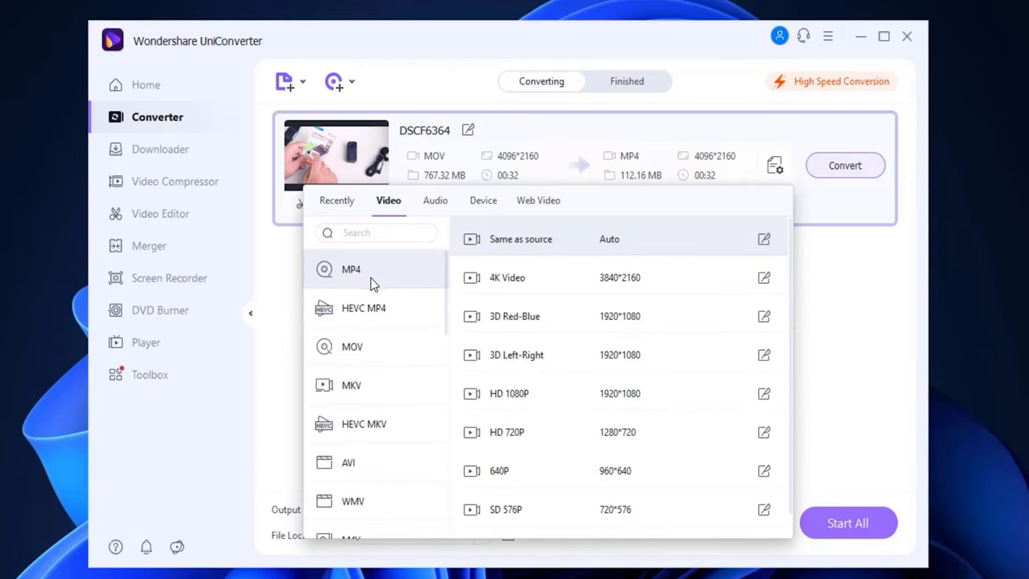
mouse_move(782, 233)
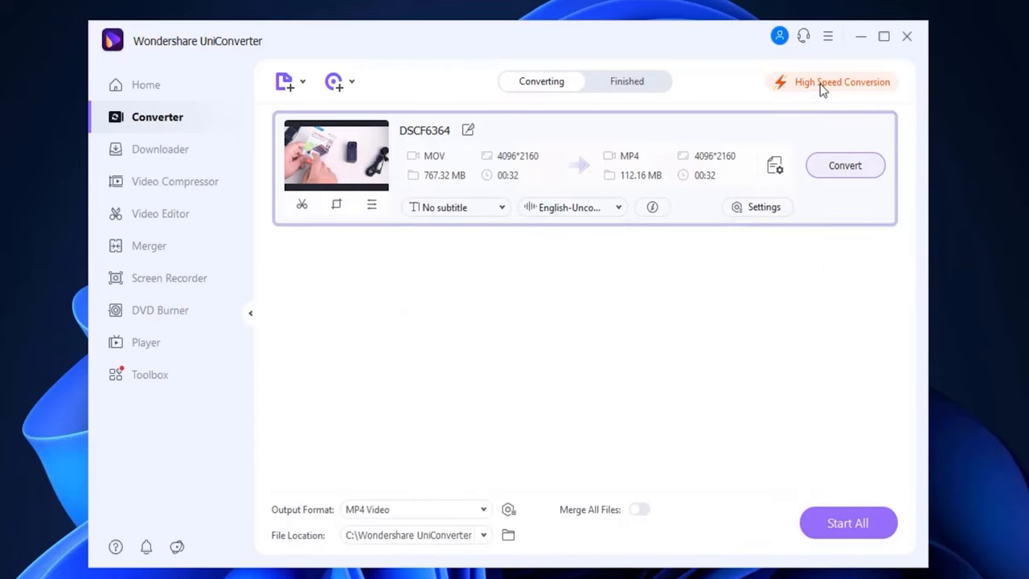
click(841, 81)
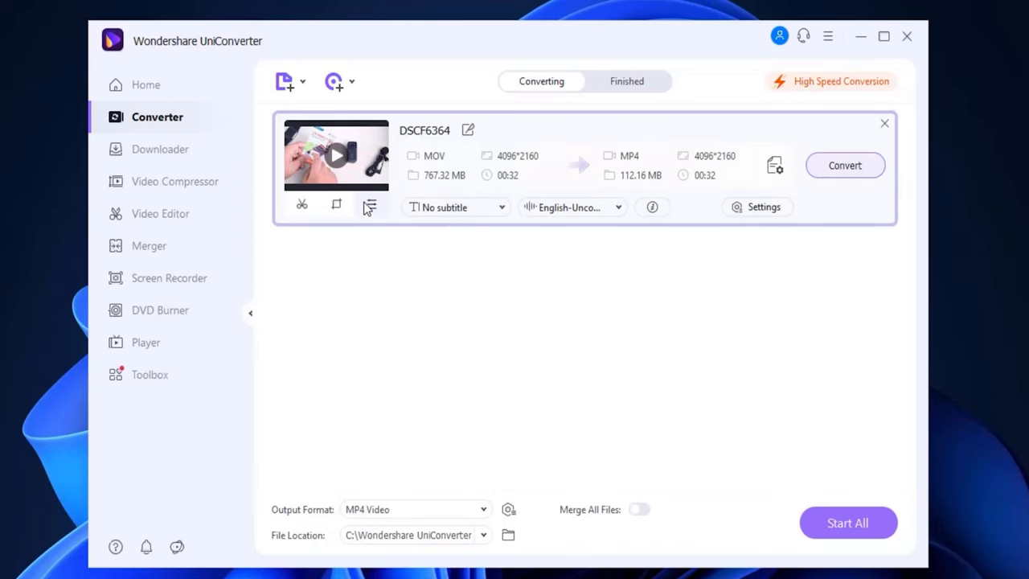
Apply the WS_OLD filter after trying Snow2, and browse the Subtitle and Speed options.
click(369, 207)
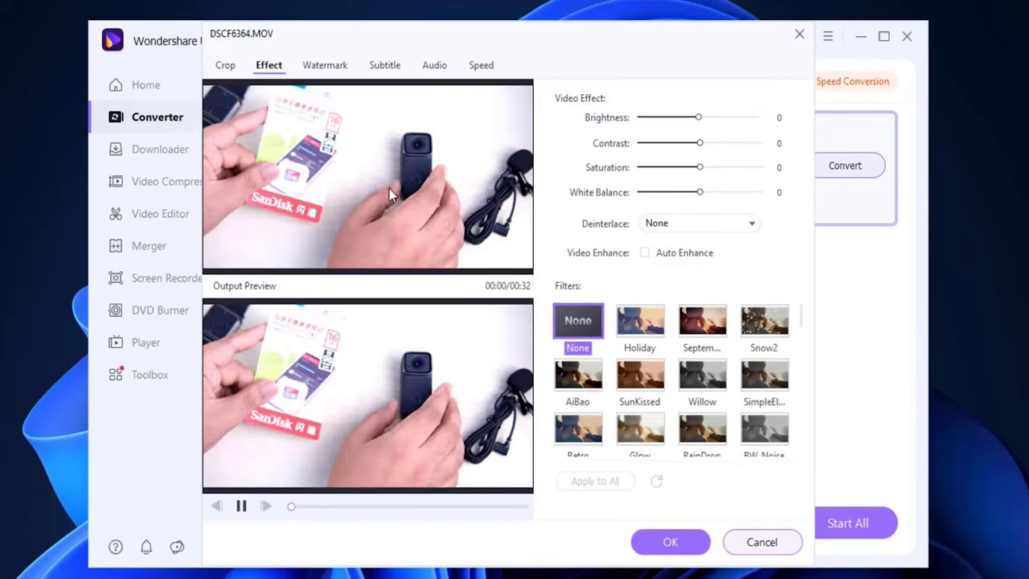
click(639, 320)
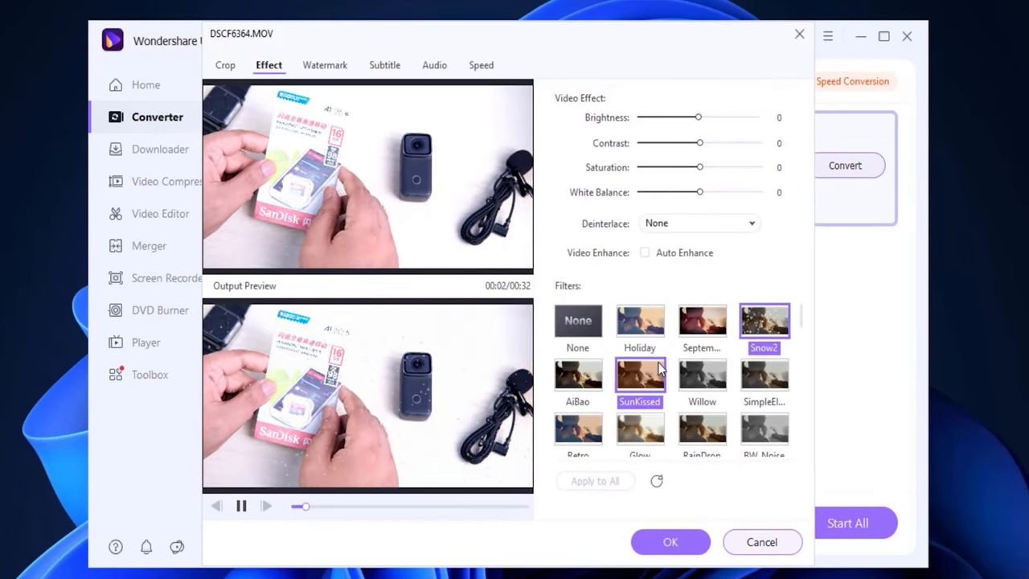
click(764, 375)
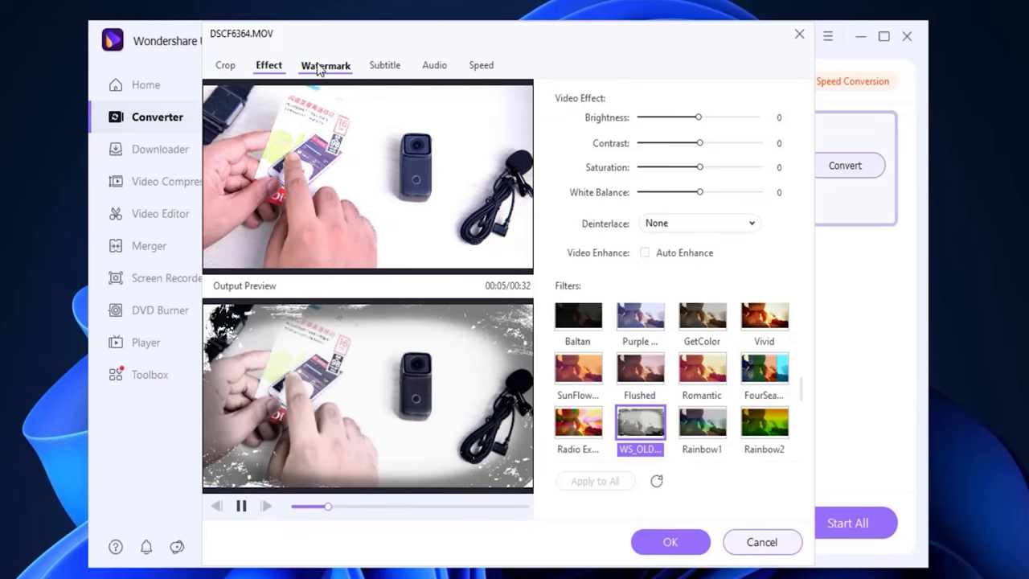
click(384, 65)
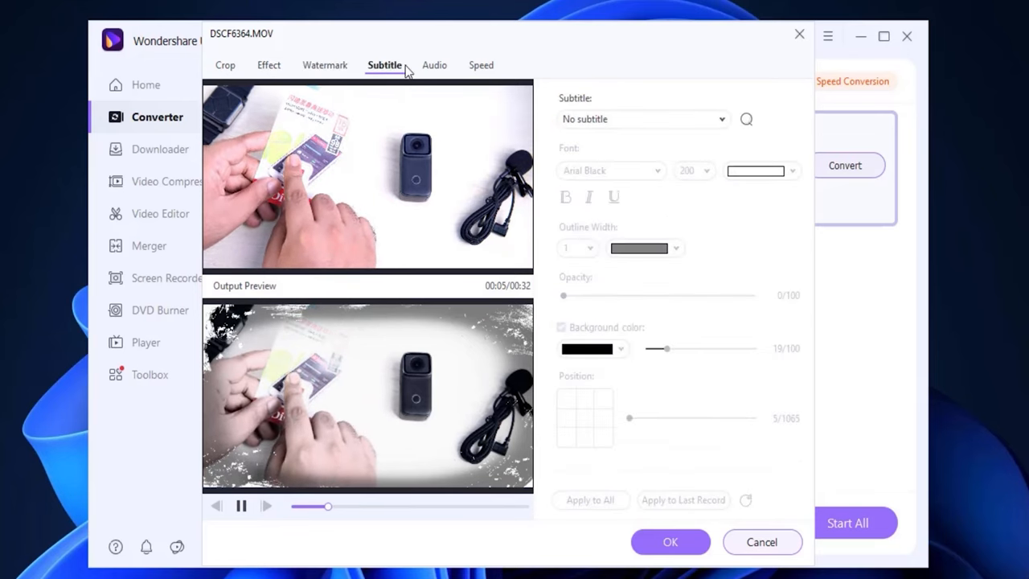
click(481, 65)
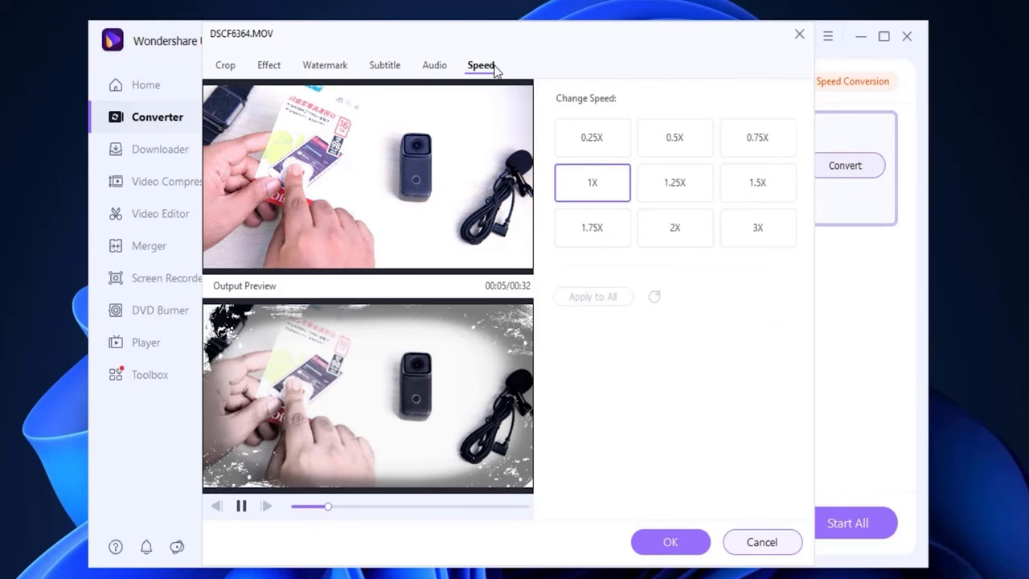
click(225, 66)
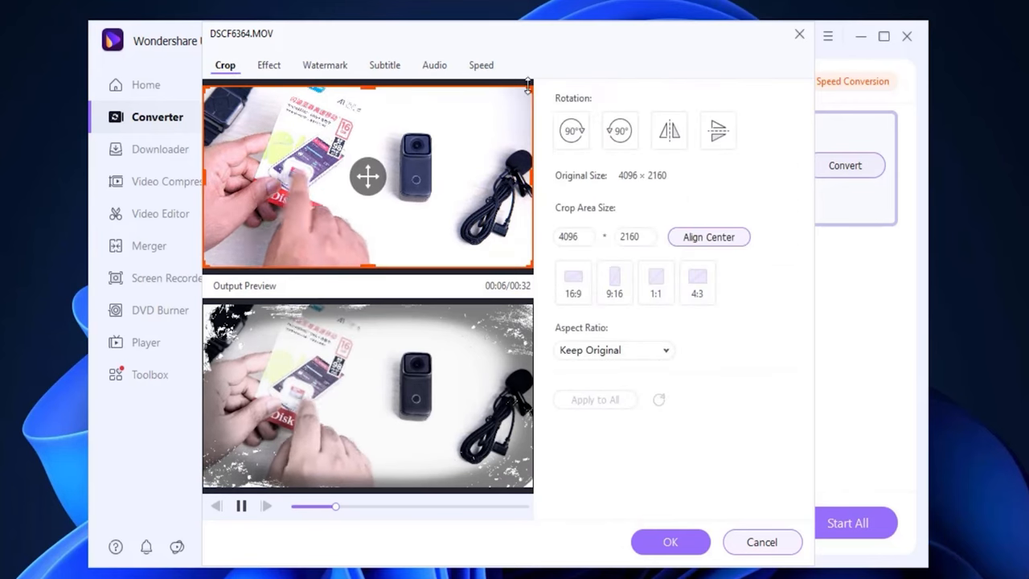
Narrow the crop box to 2911×2160 and confirm the filter and crop edits.
drag(526, 177, 439, 177)
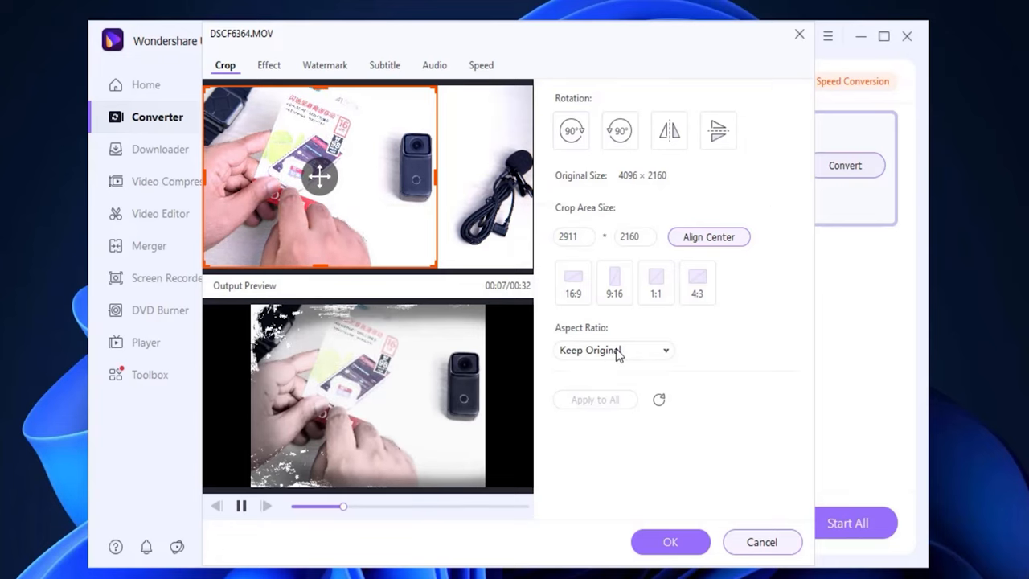
click(669, 541)
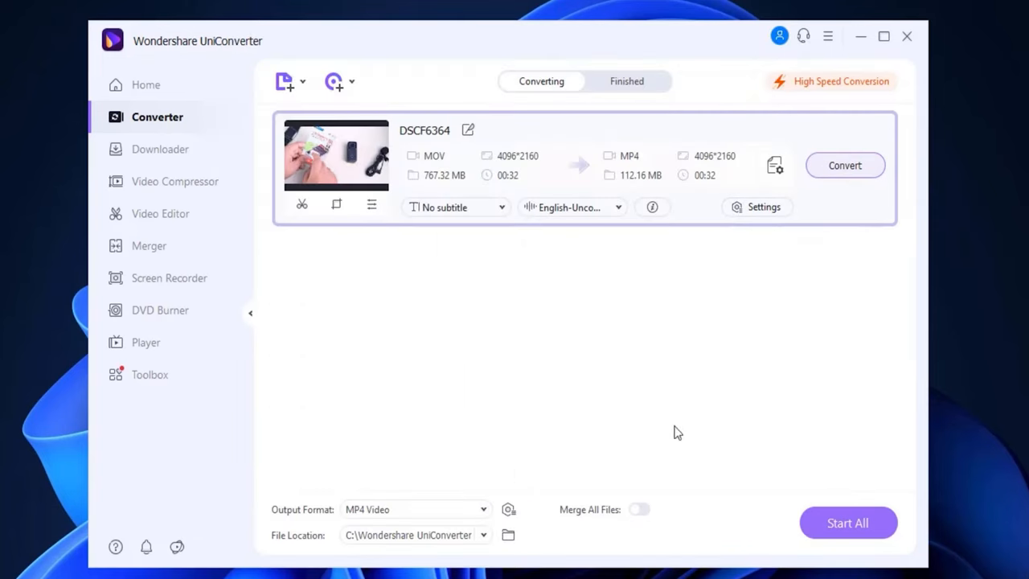
Go from the Downloader to the Video Compressor holding DSCF6364, set to MP4 at 70%.
click(162, 149)
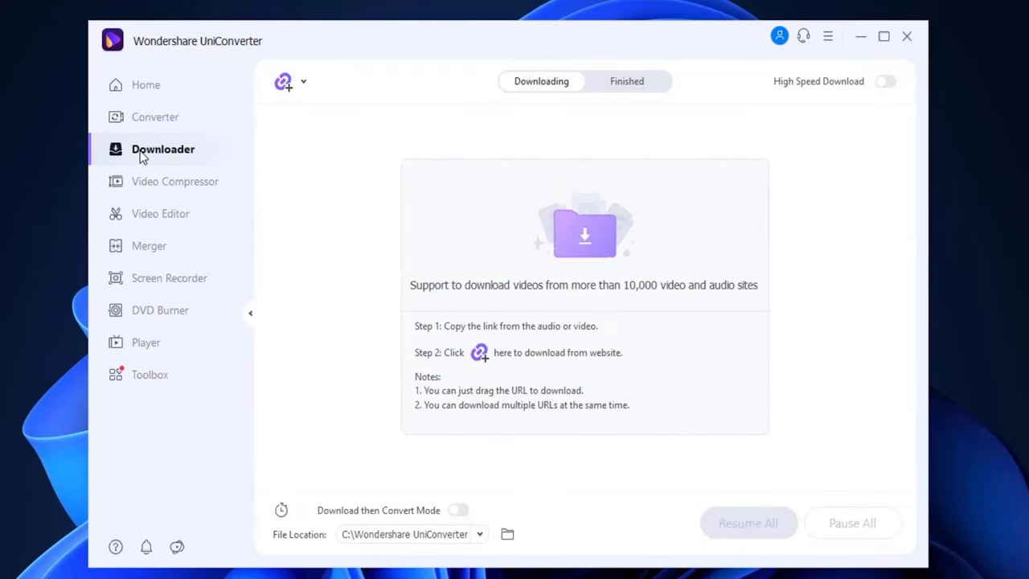
mouse_move(756, 312)
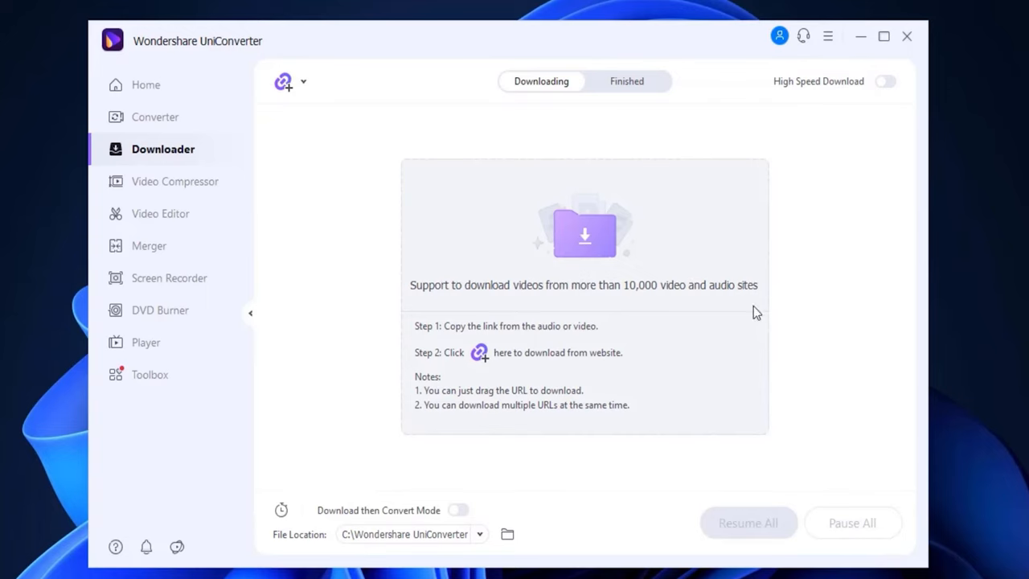
mouse_move(174, 181)
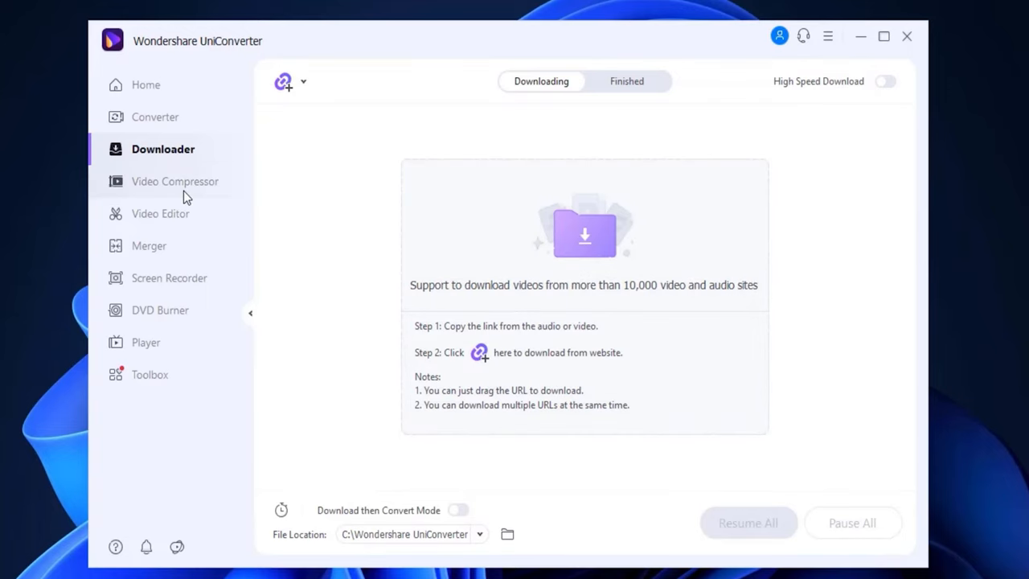
click(175, 181)
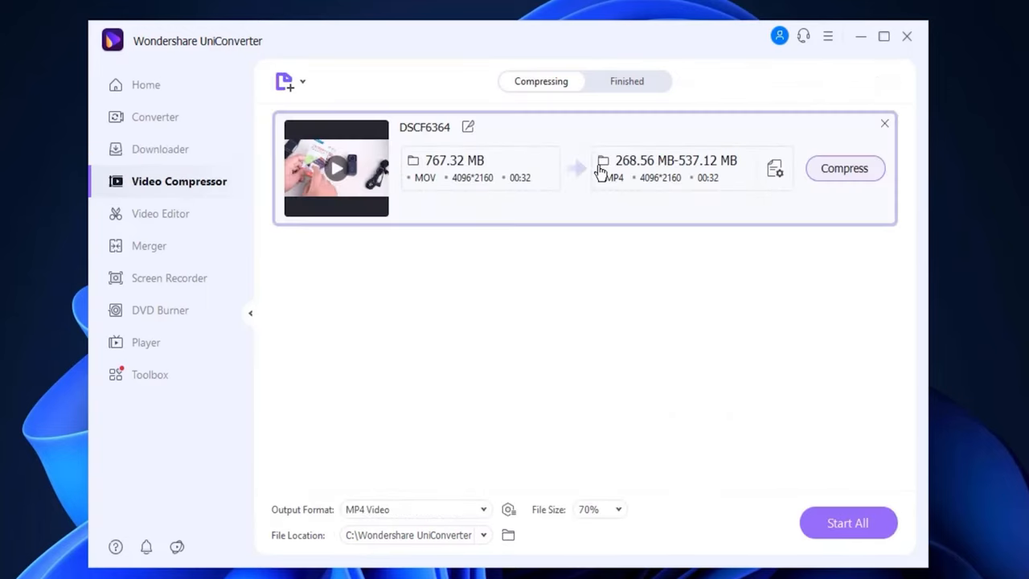
Drag the compression slider through 21%, 10%, 90%, 28%, 87% and 64%, then close settings.
click(774, 168)
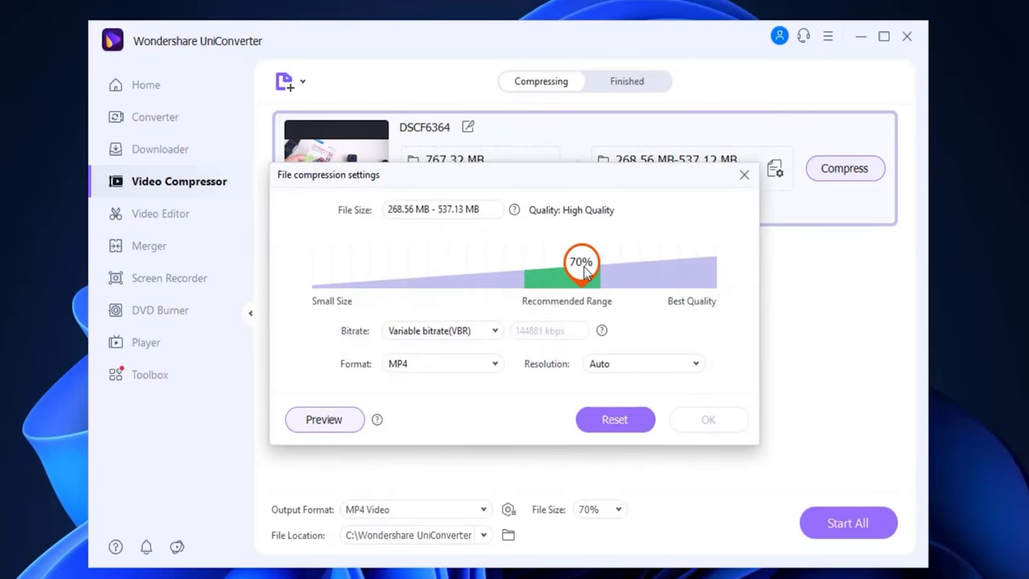
drag(582, 270, 365, 270)
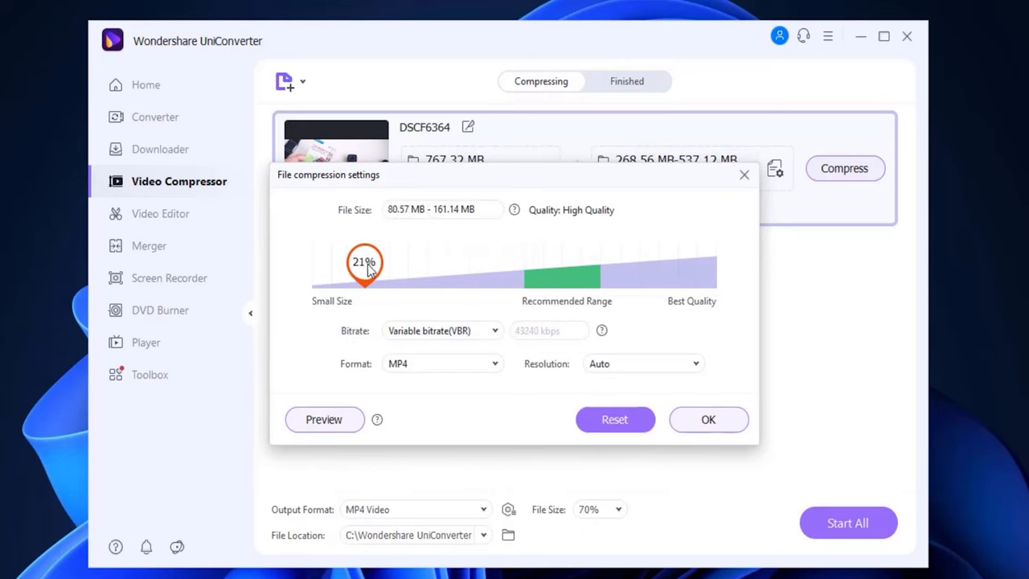
drag(364, 263, 312, 262)
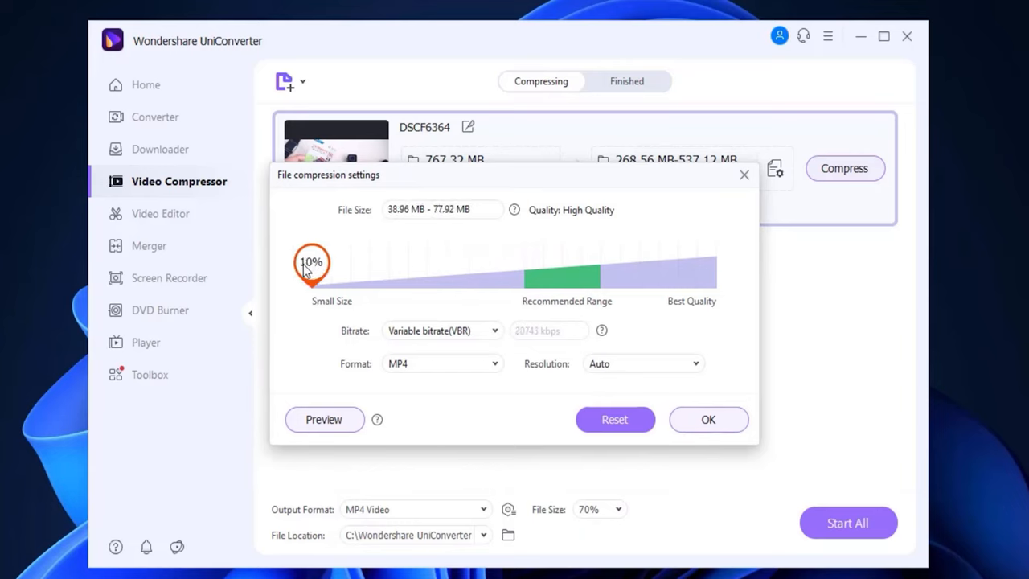
drag(312, 272, 674, 265)
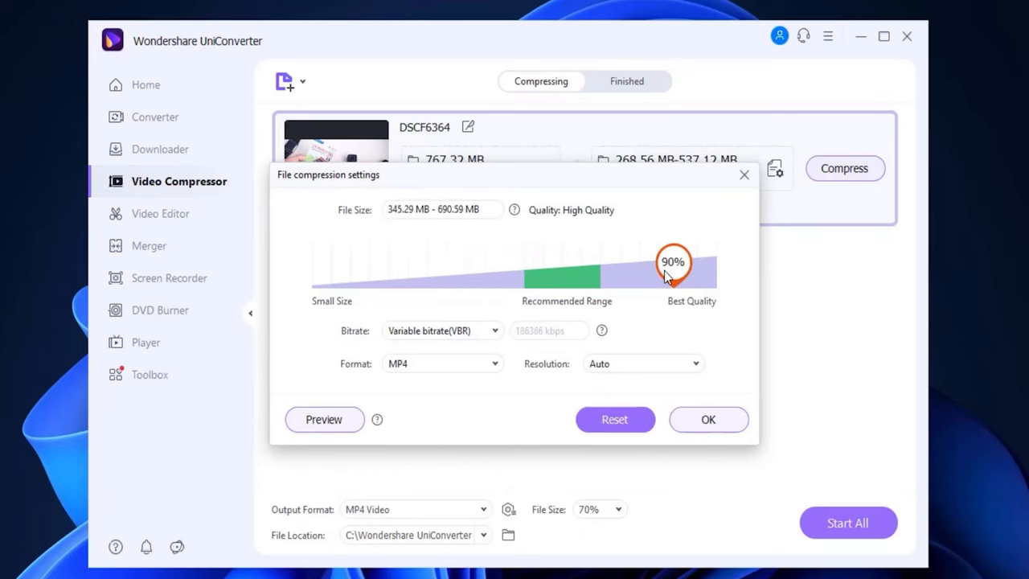
drag(672, 262, 394, 263)
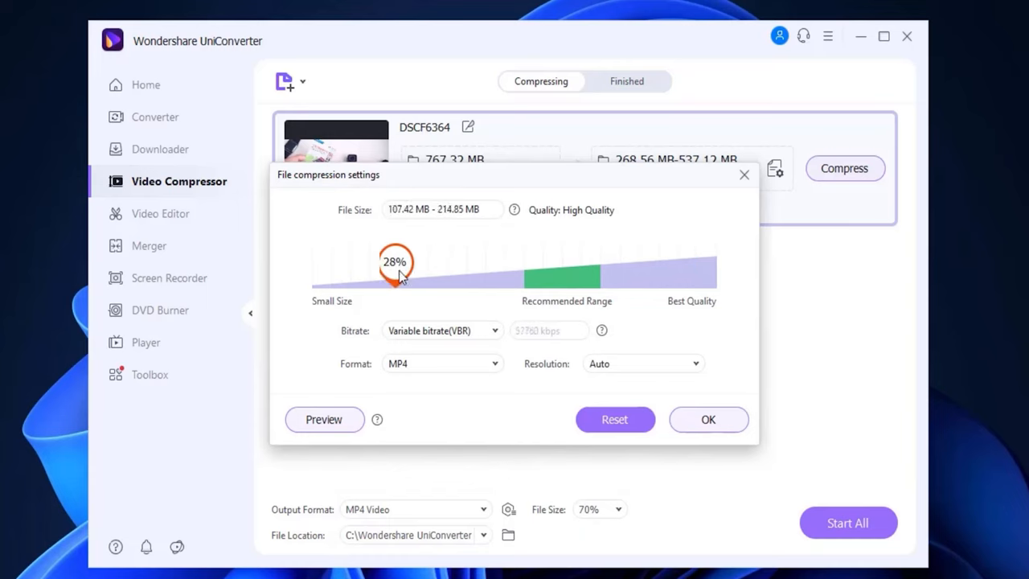
drag(395, 262, 659, 263)
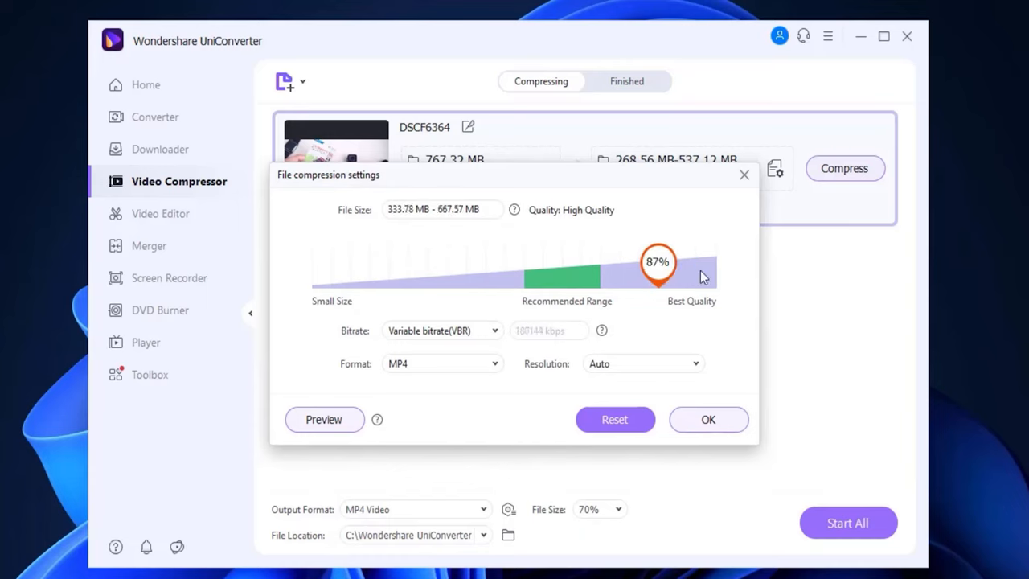
drag(658, 264, 674, 263)
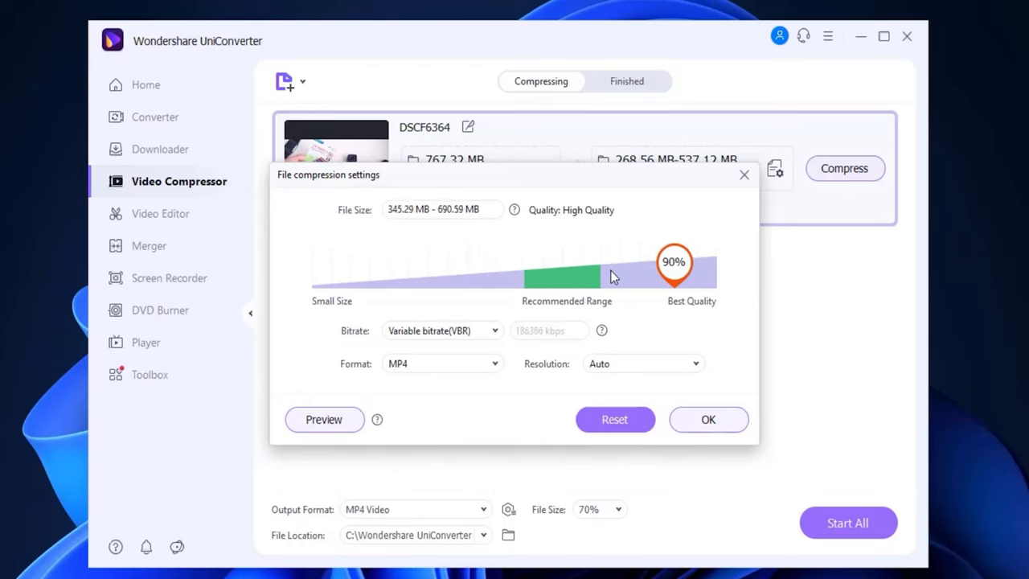
drag(674, 262, 555, 262)
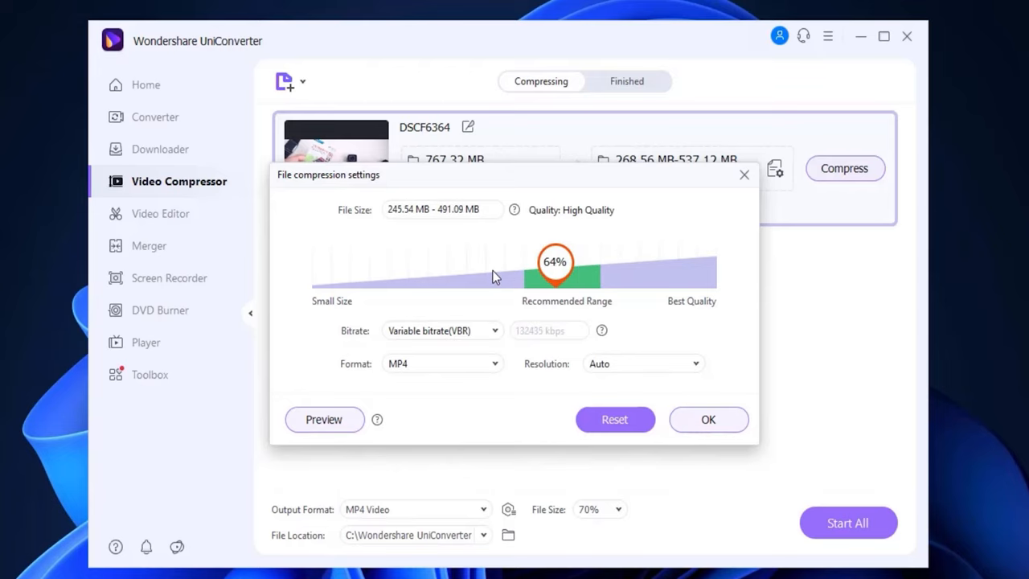
click(708, 419)
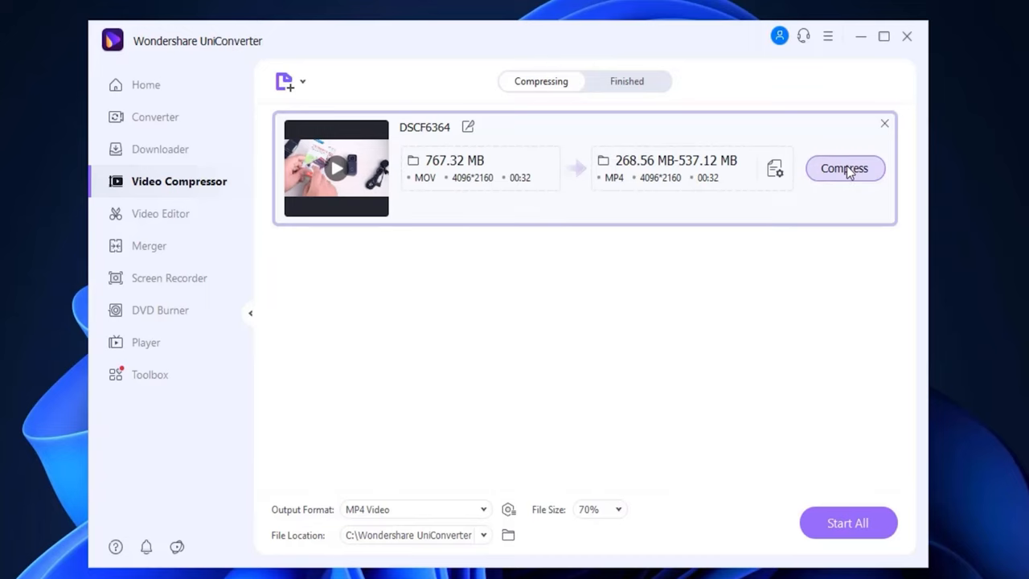
Compress DSCF6364 into a 537.74 MB MP4 and view it under Finished.
click(844, 168)
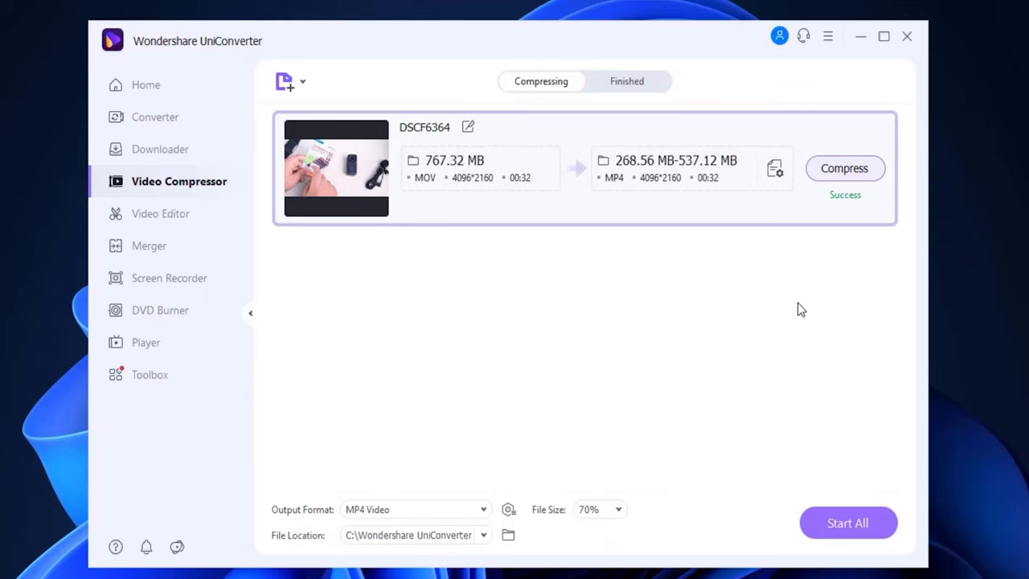
click(626, 81)
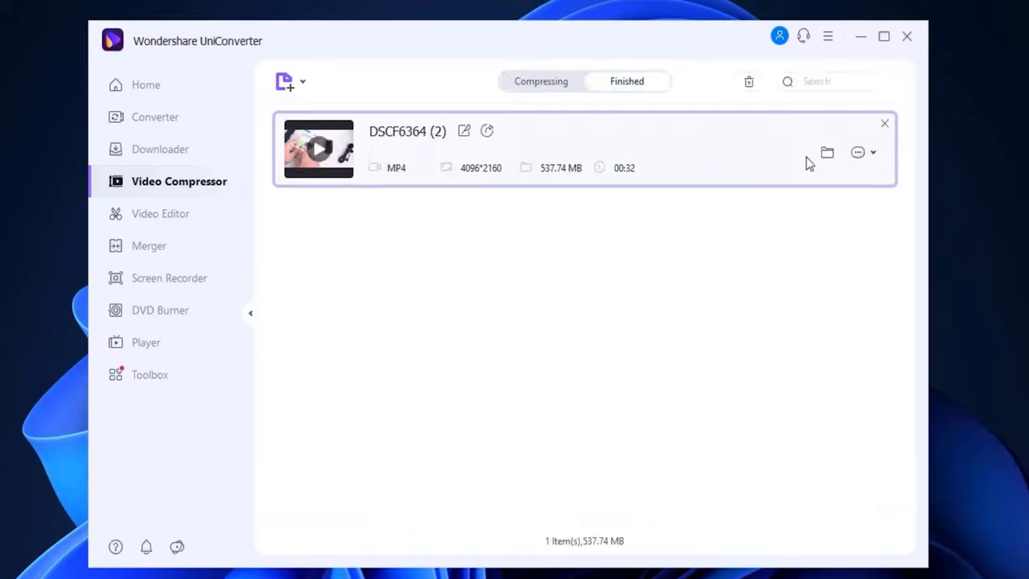
click(826, 152)
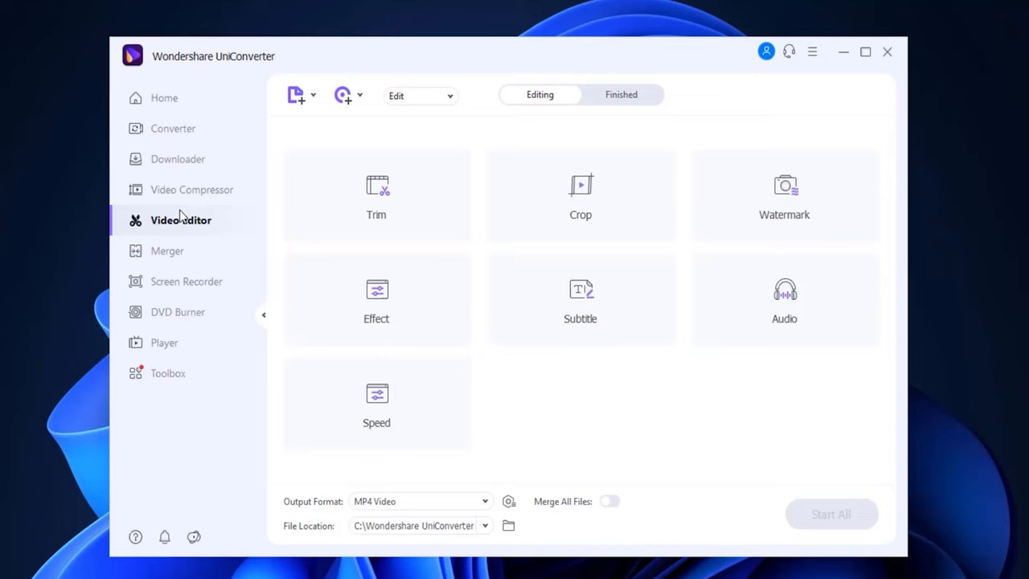
mouse_move(794, 199)
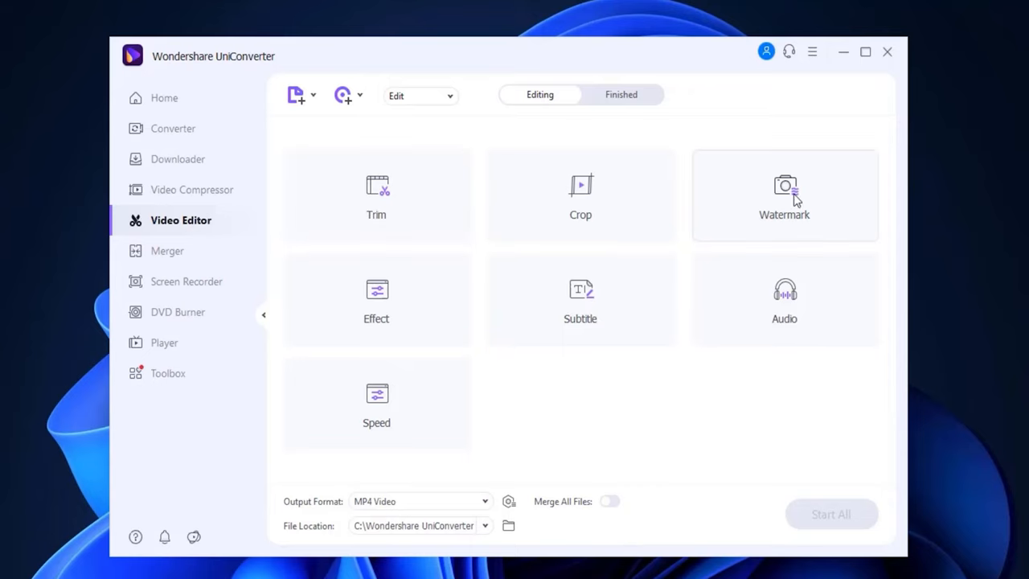
mouse_move(376, 406)
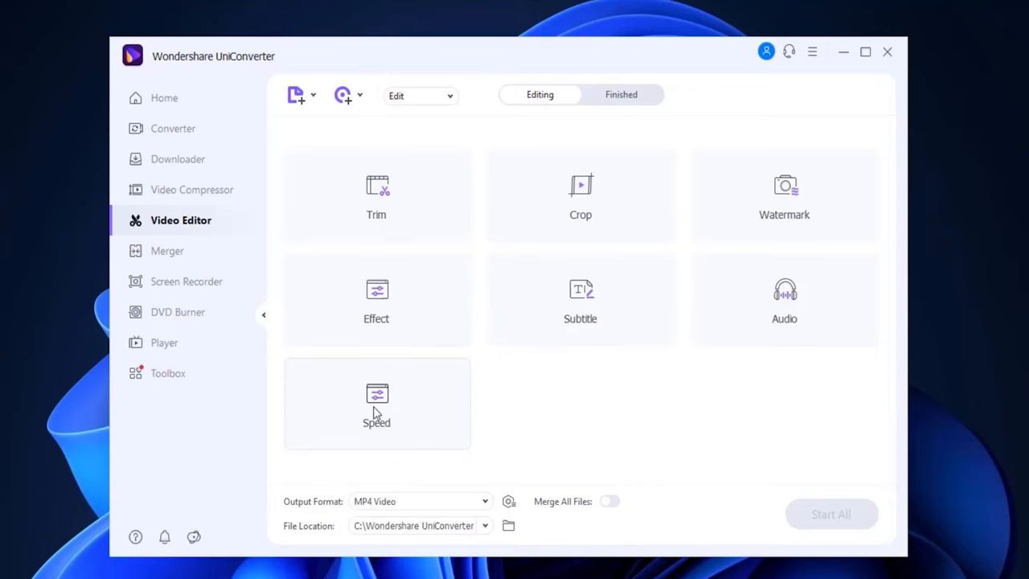
Visit Merger, Screen Recorder, DVD Burner and Player, decline default player, then scroll the Toolbox.
click(168, 250)
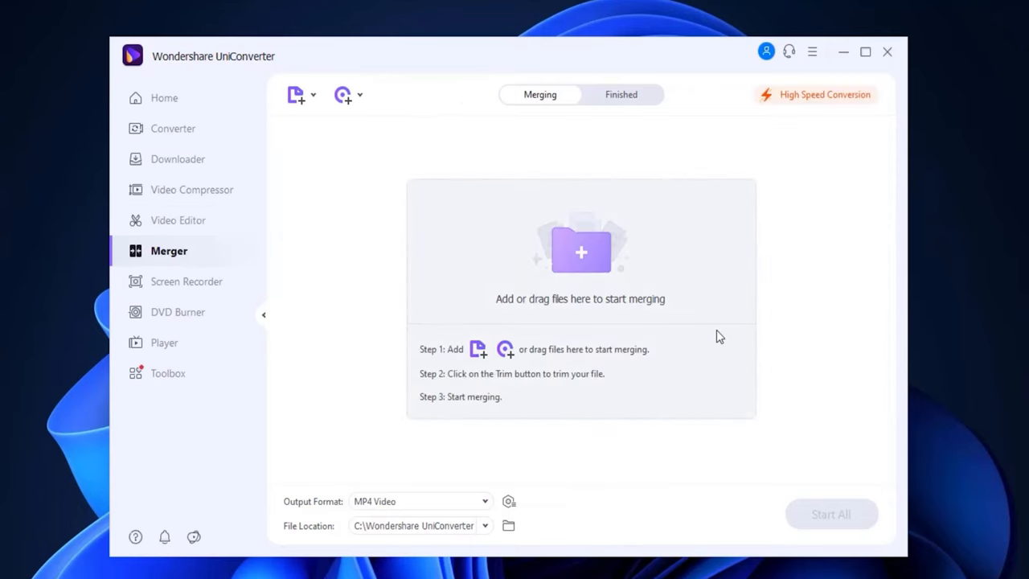
click(190, 282)
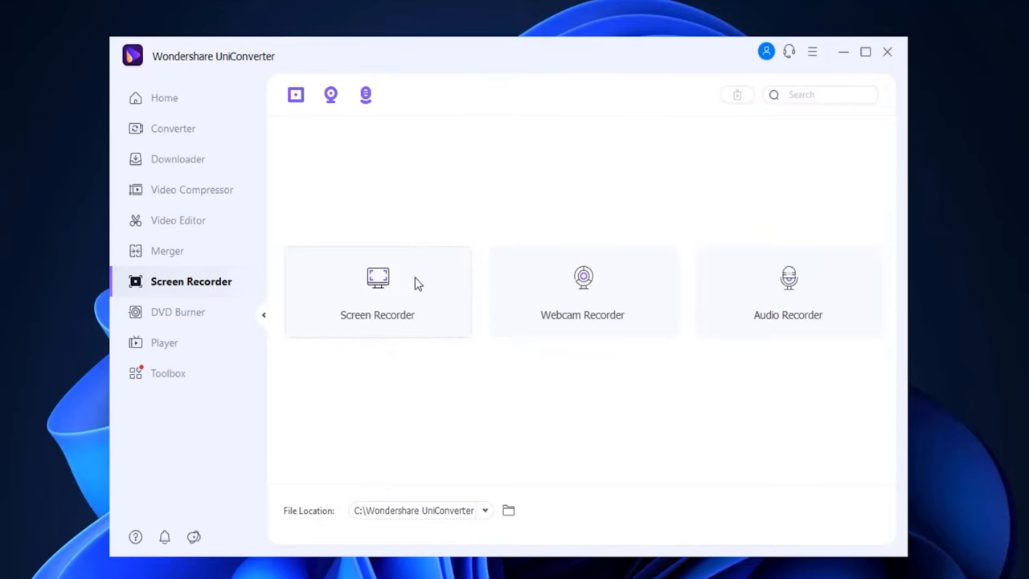
mouse_move(380, 326)
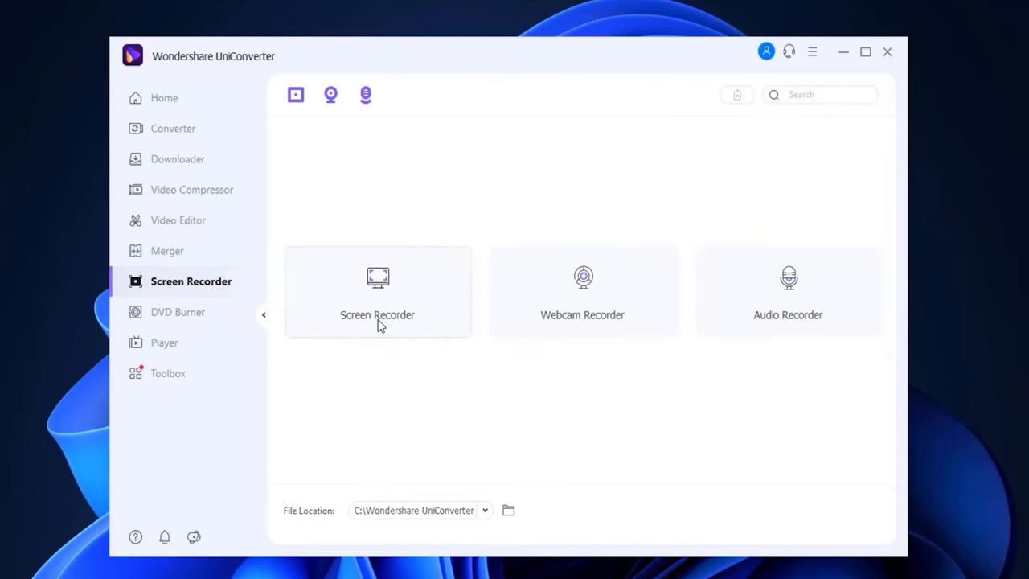
click(178, 312)
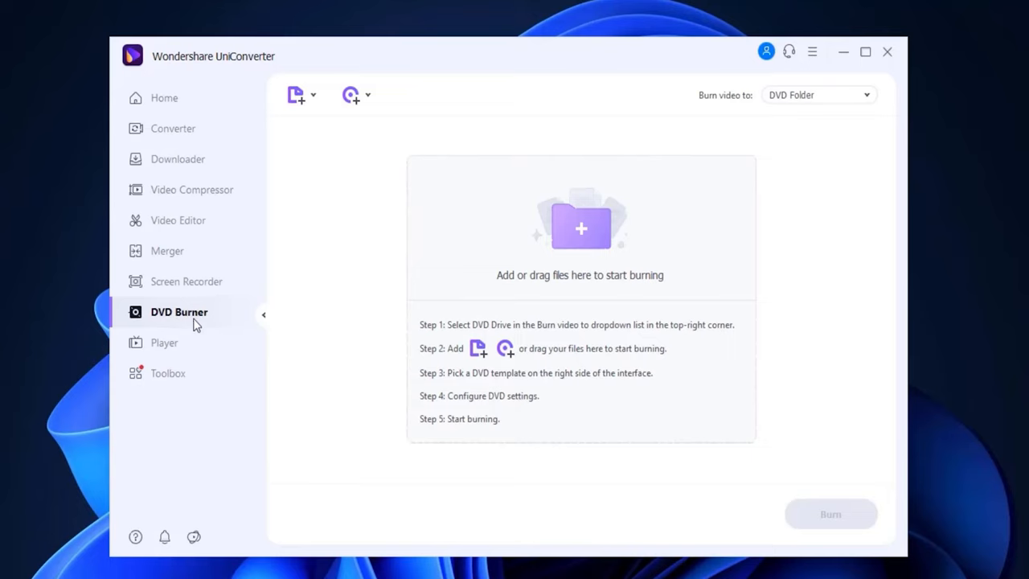
click(164, 343)
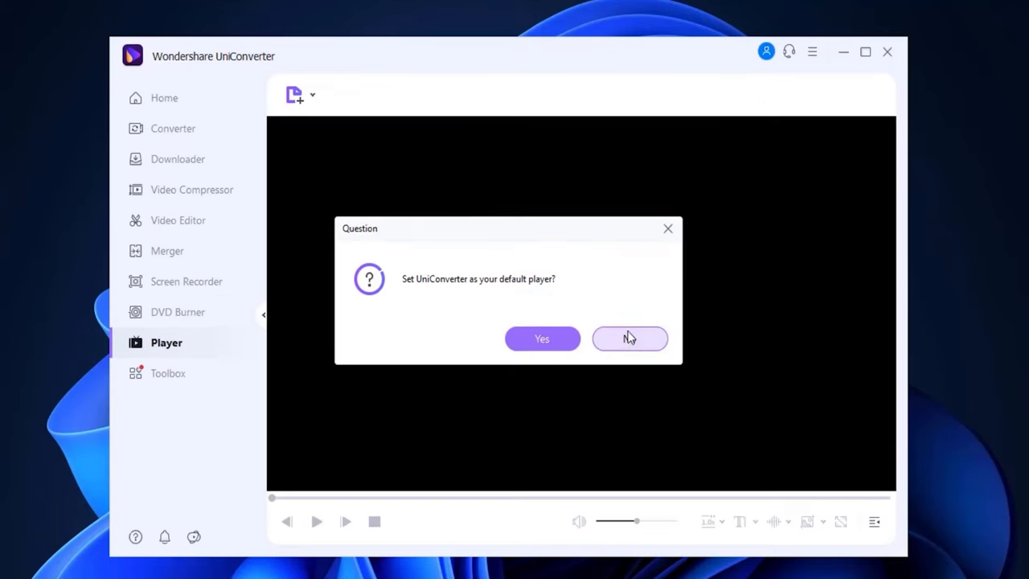
click(630, 339)
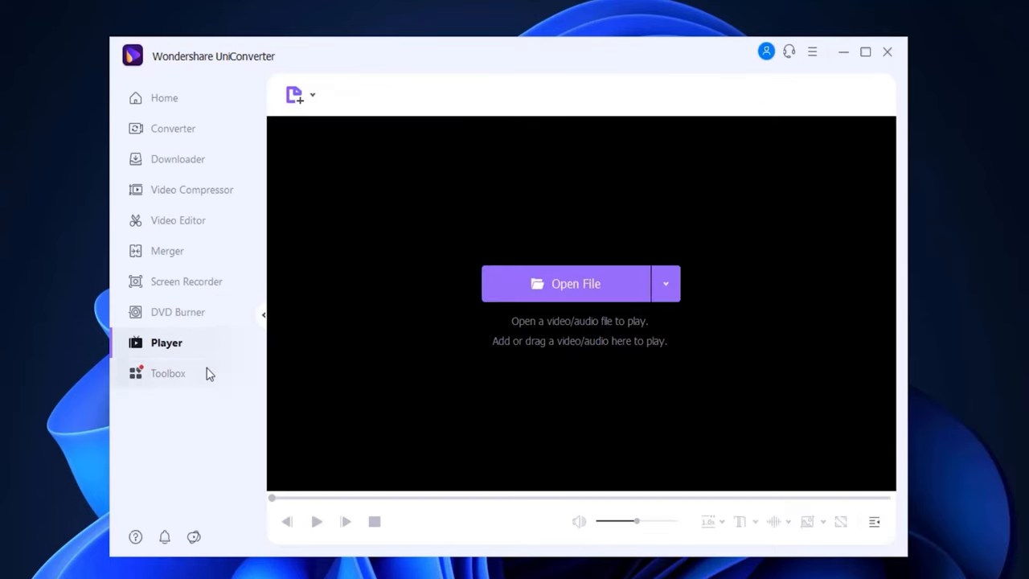
click(168, 374)
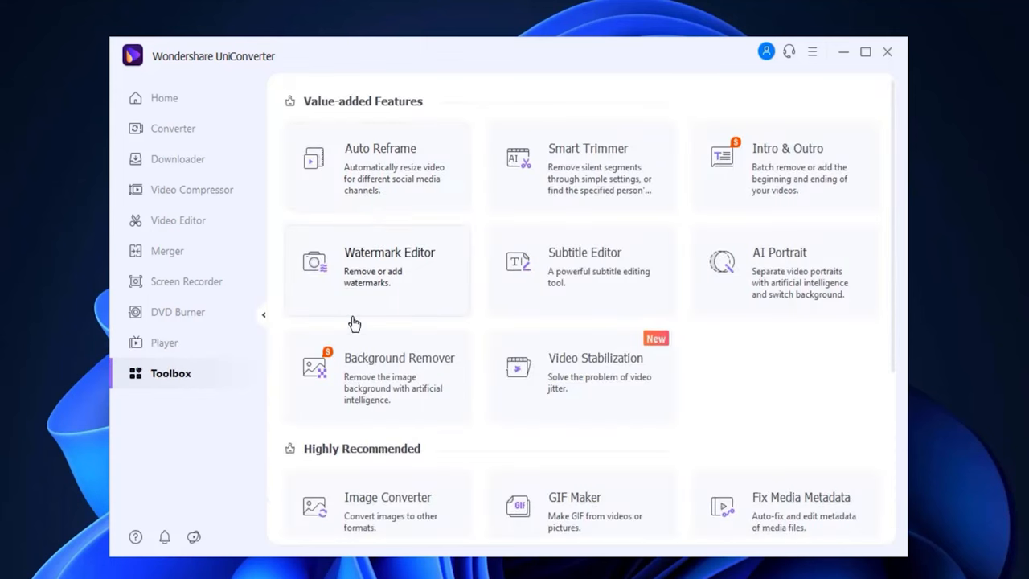
mouse_move(595, 385)
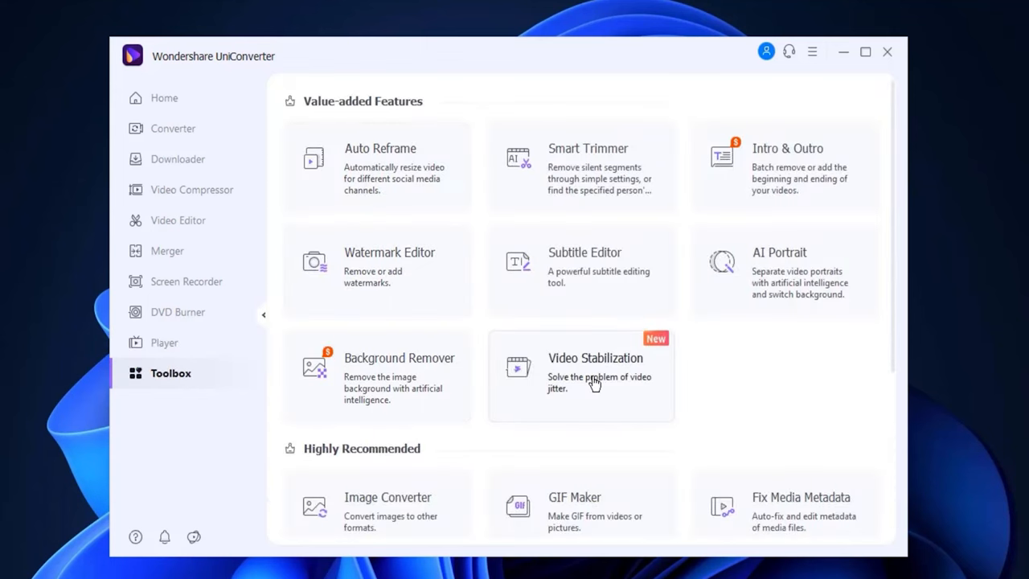
scroll(down, 3)
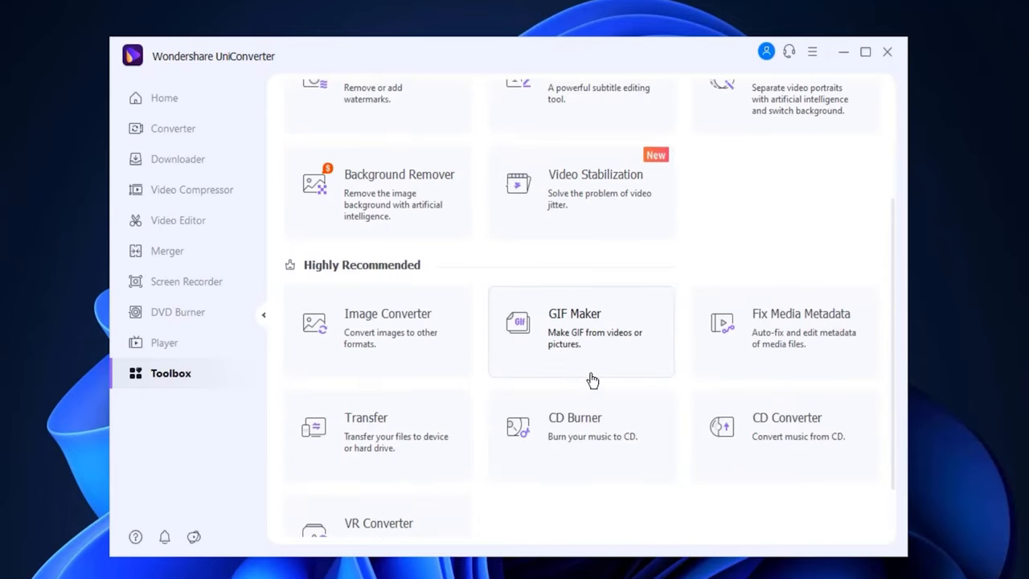